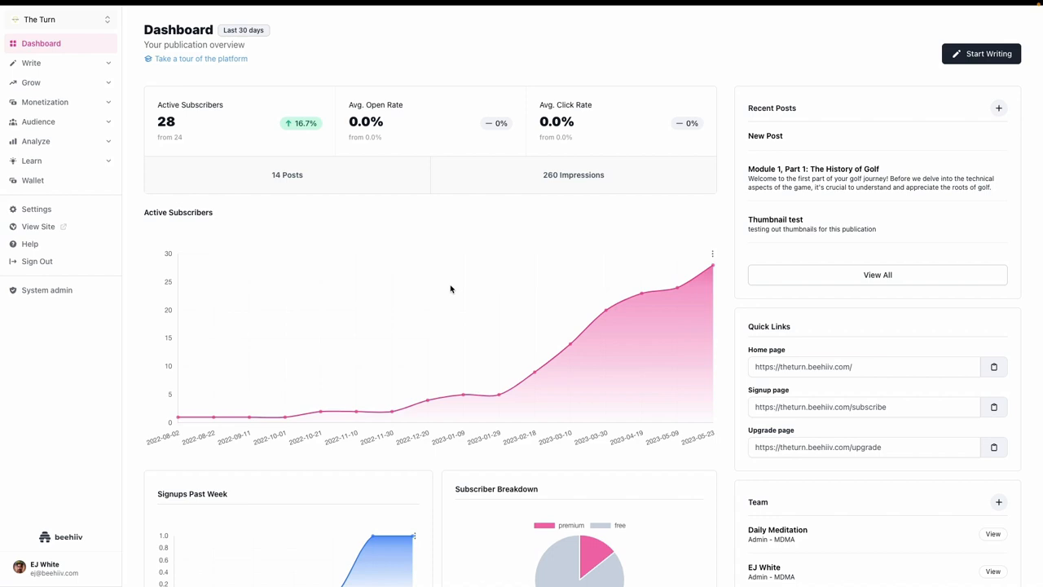
# Go to Settings, then Website, and show the Pages tab with the landing page option.
pyautogui.scroll(-3)
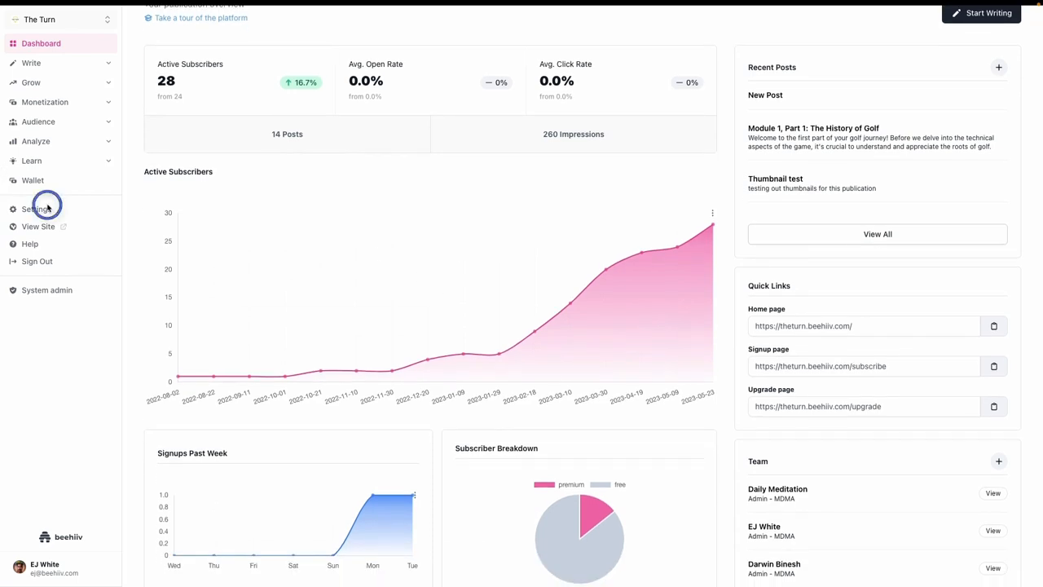
pyautogui.click(35, 208)
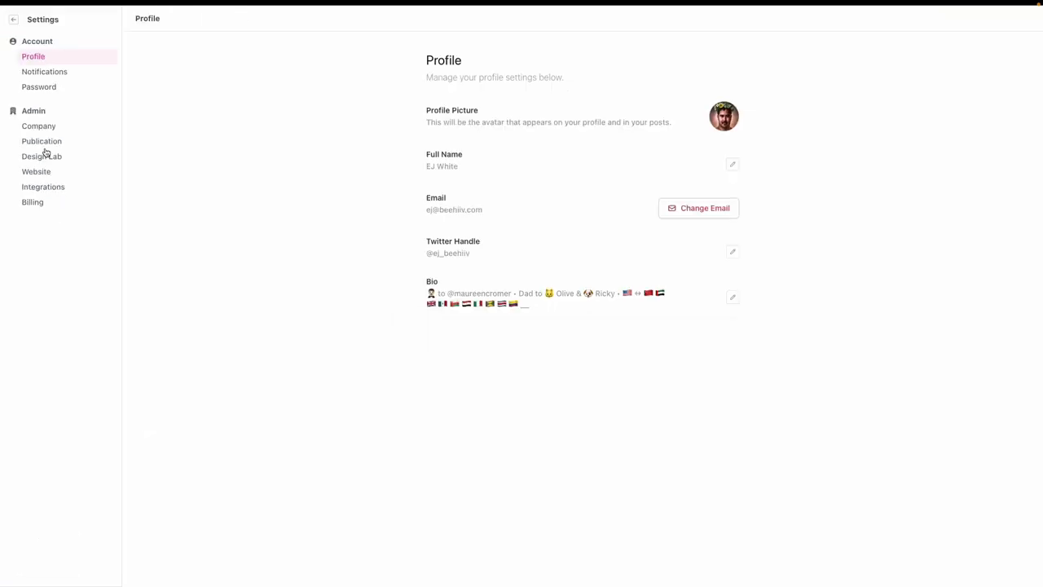
pyautogui.click(36, 171)
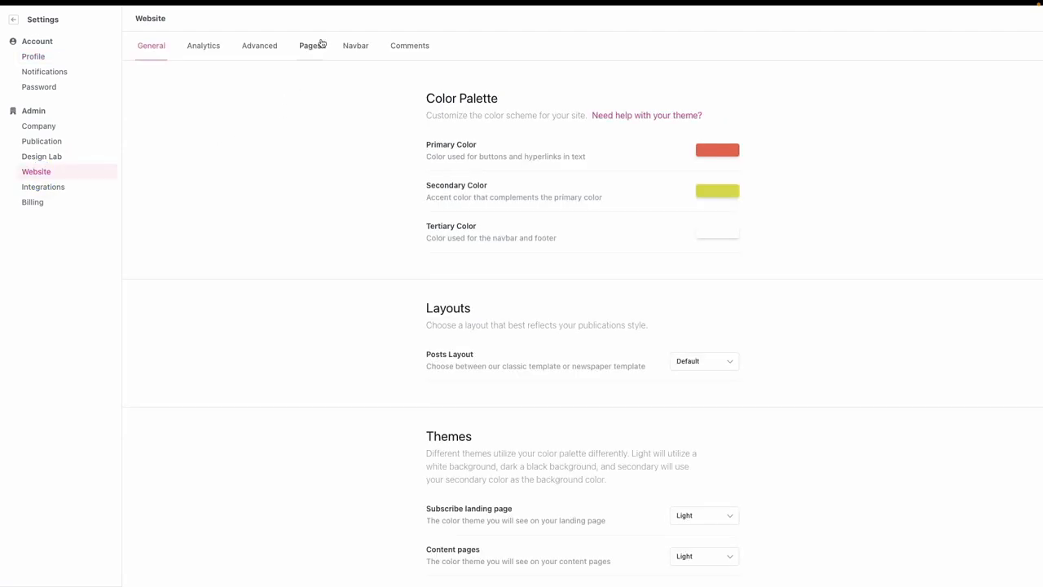
pyautogui.click(310, 45)
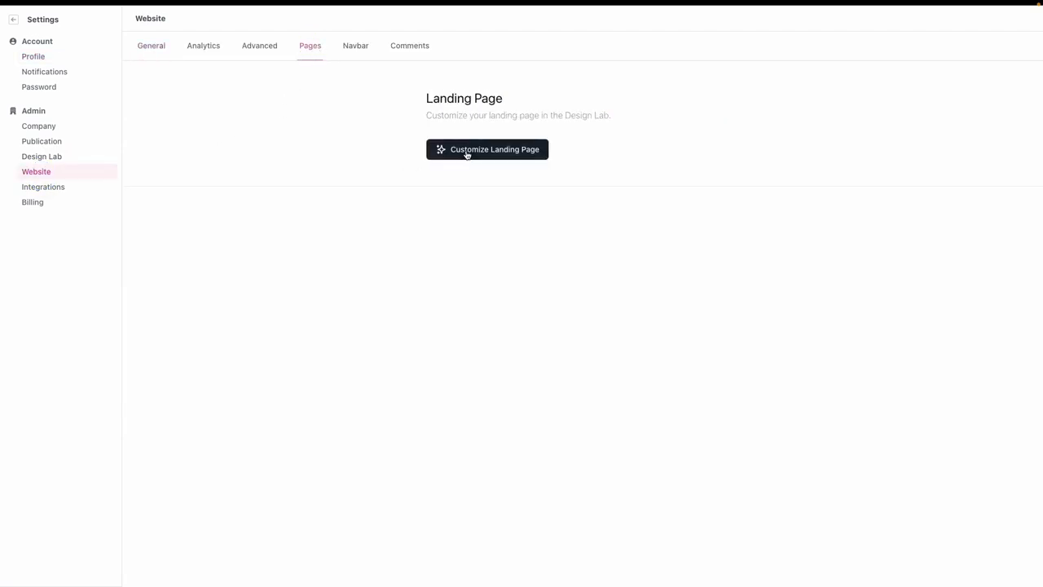
# Start customizing the landing page and expand the MAIN SECTION settings panel.
pyautogui.click(487, 149)
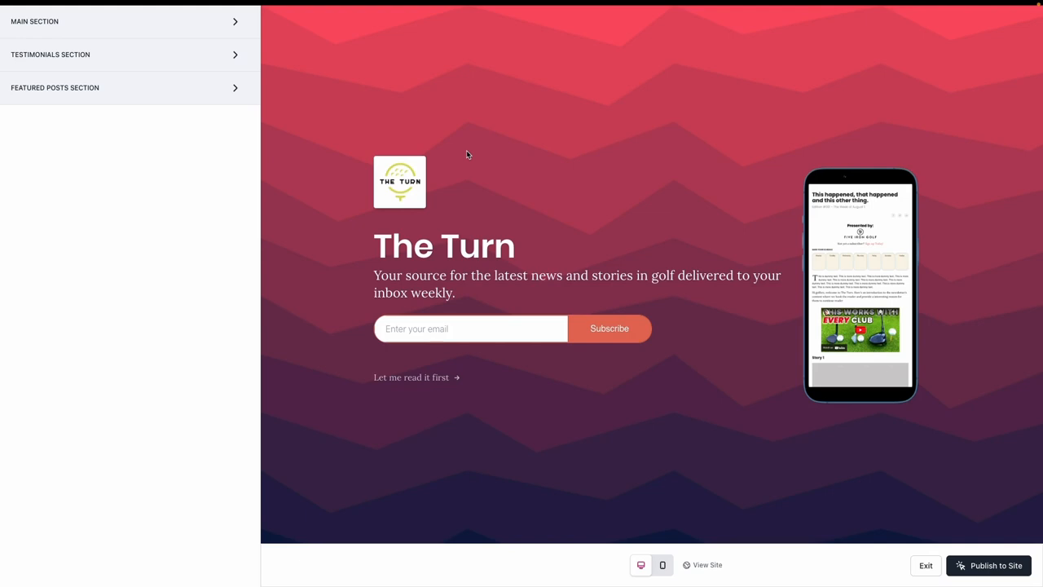
pyautogui.moveTo(187, 32)
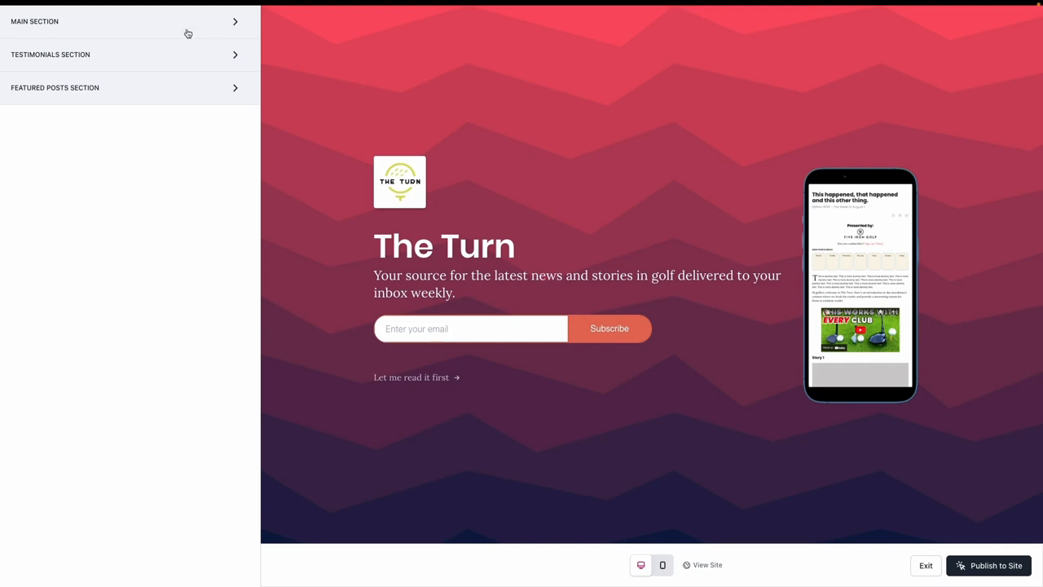
pyautogui.click(122, 22)
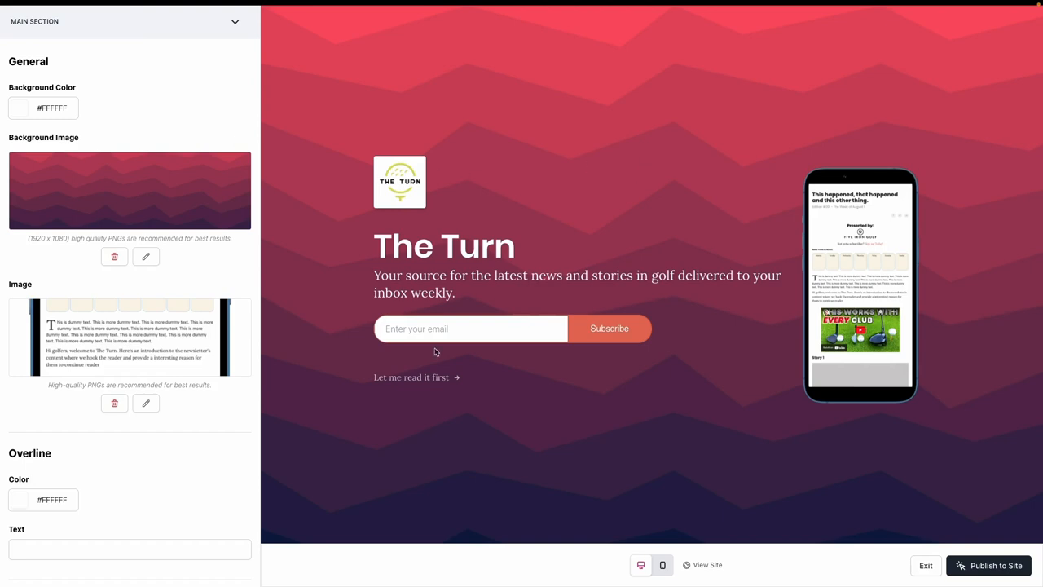
pyautogui.moveTo(903, 377)
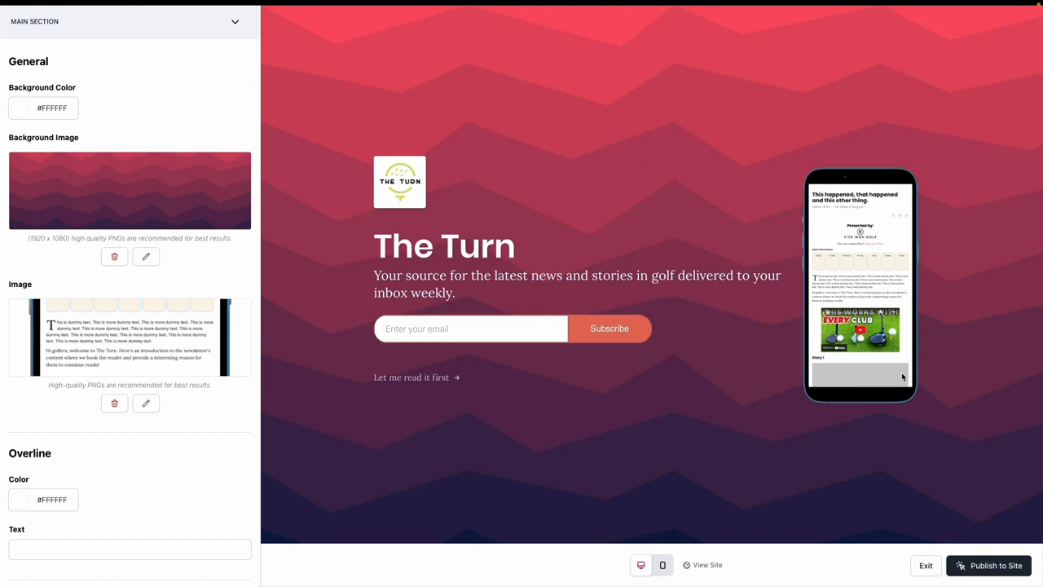
pyautogui.moveTo(865, 256)
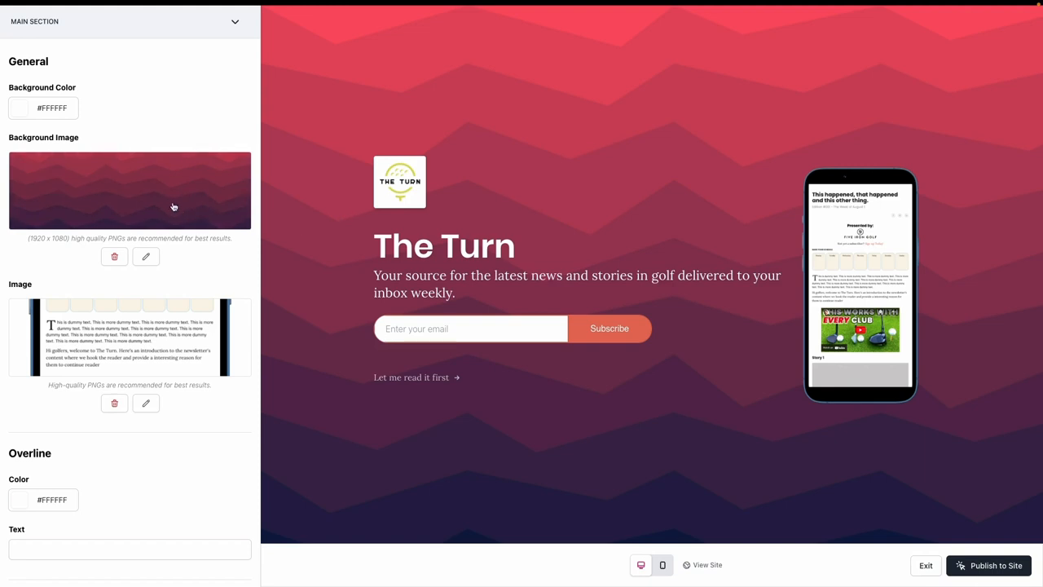
pyautogui.moveTo(550, 231)
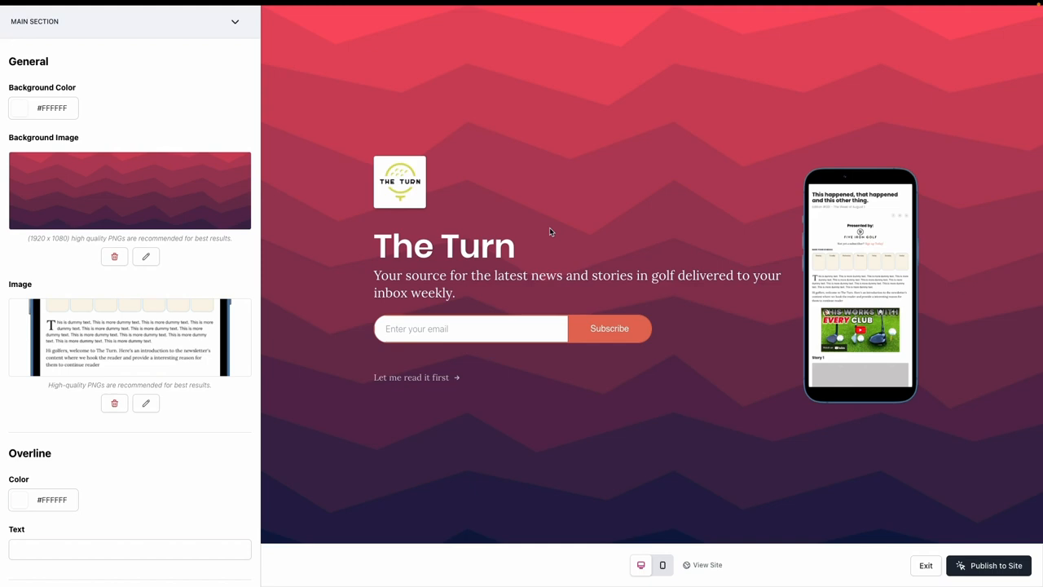
pyautogui.moveTo(555, 294)
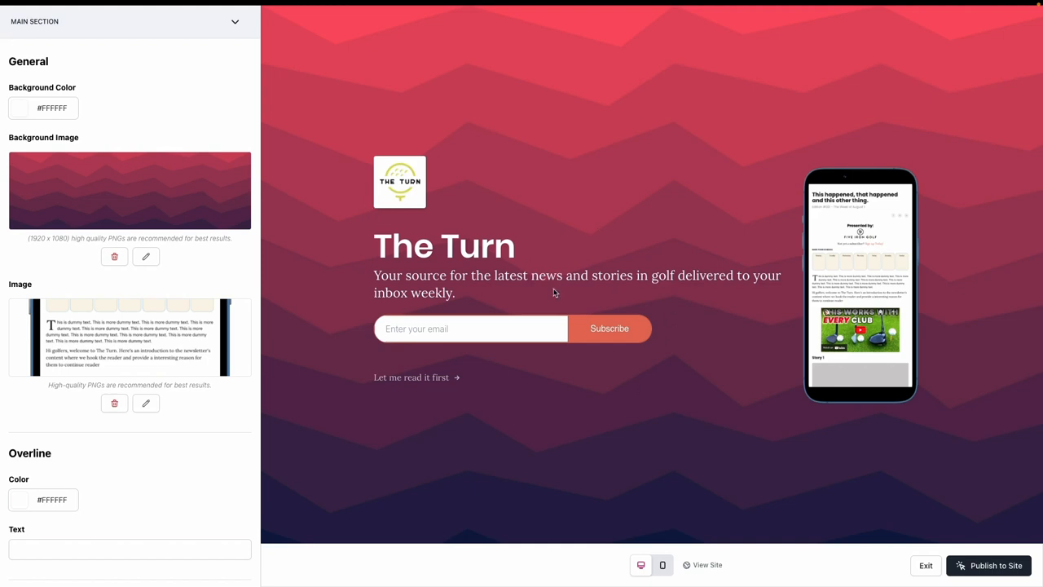
pyautogui.moveTo(463, 398)
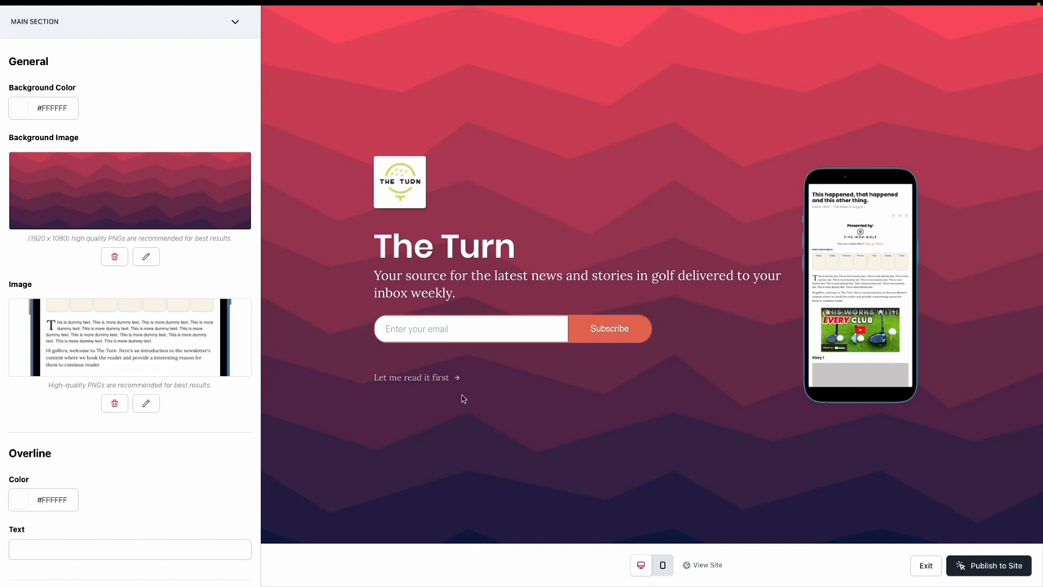
pyautogui.moveTo(283, 367)
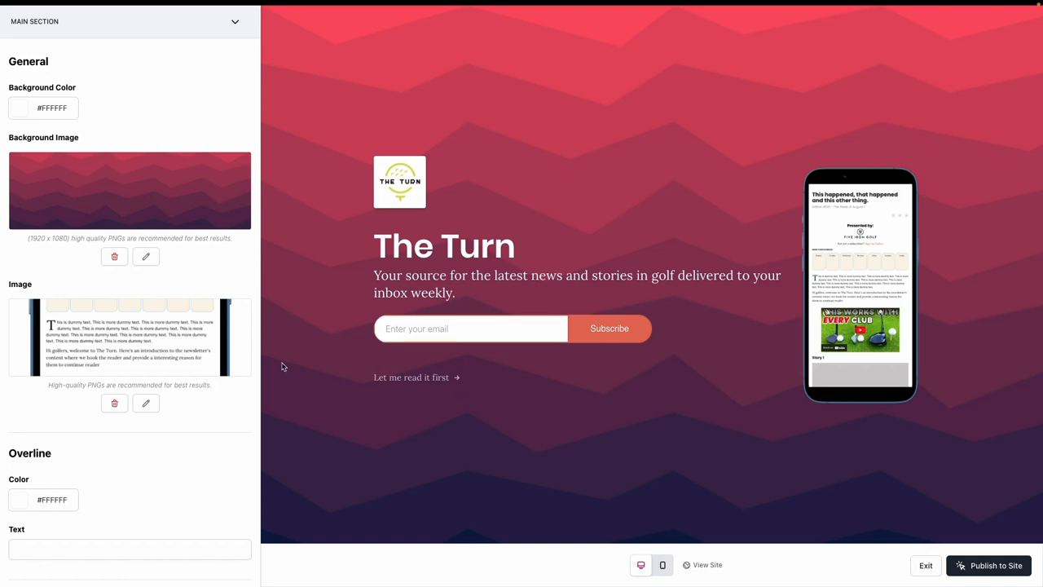
pyautogui.scroll(-3)
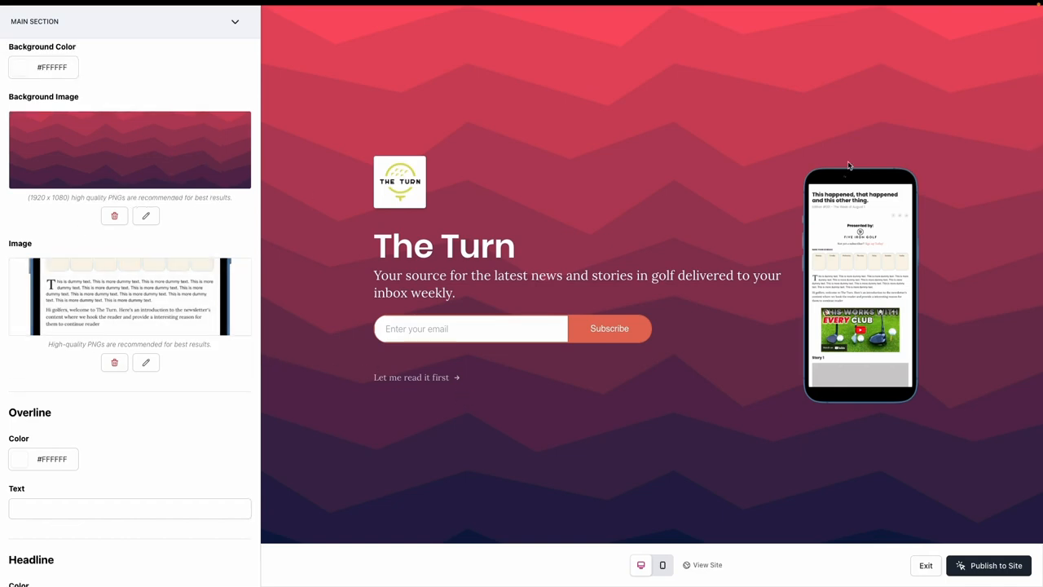
pyautogui.moveTo(815, 169)
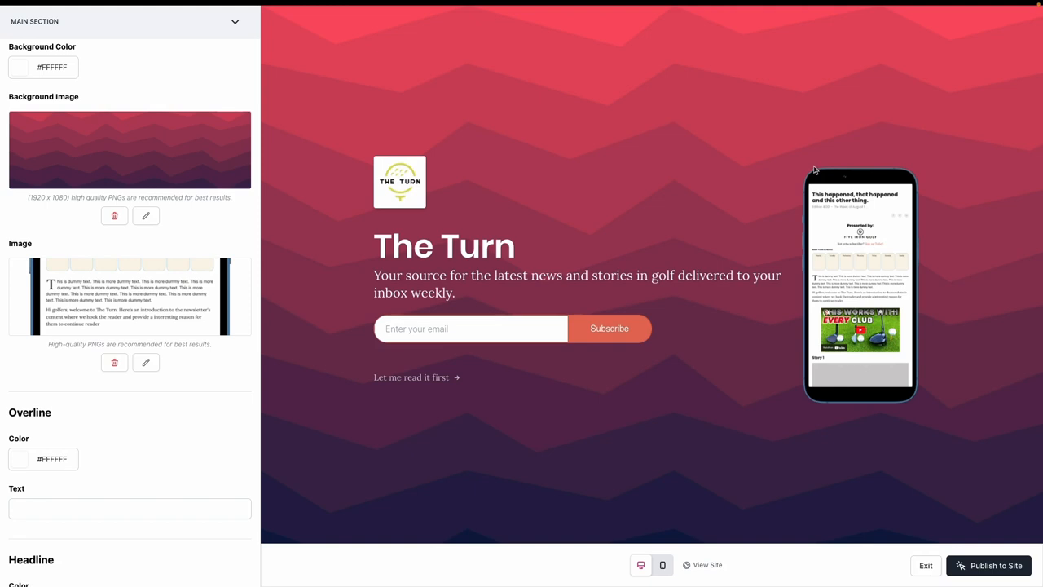
pyautogui.moveTo(926, 171)
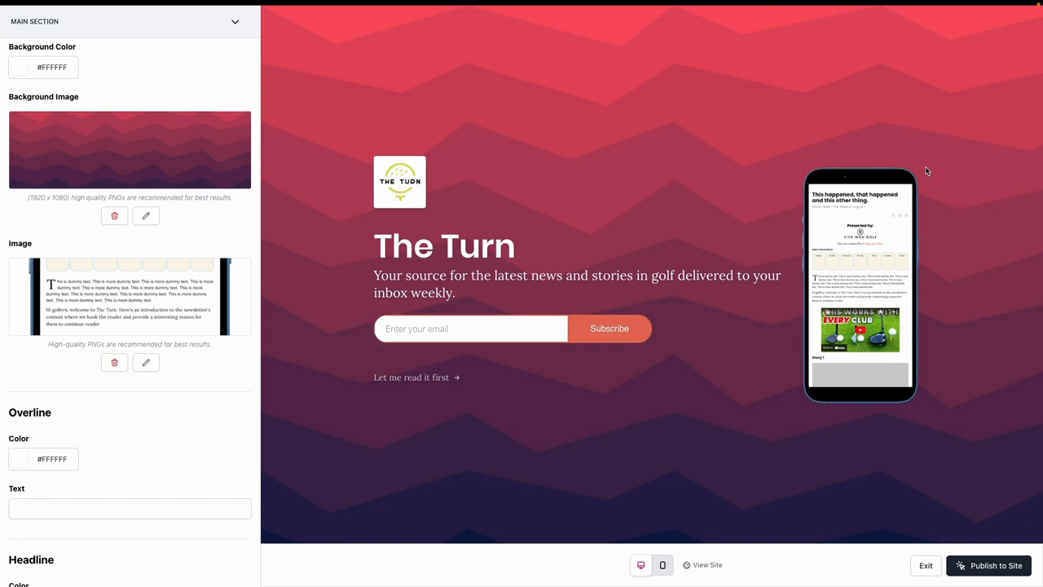
pyautogui.moveTo(870, 255)
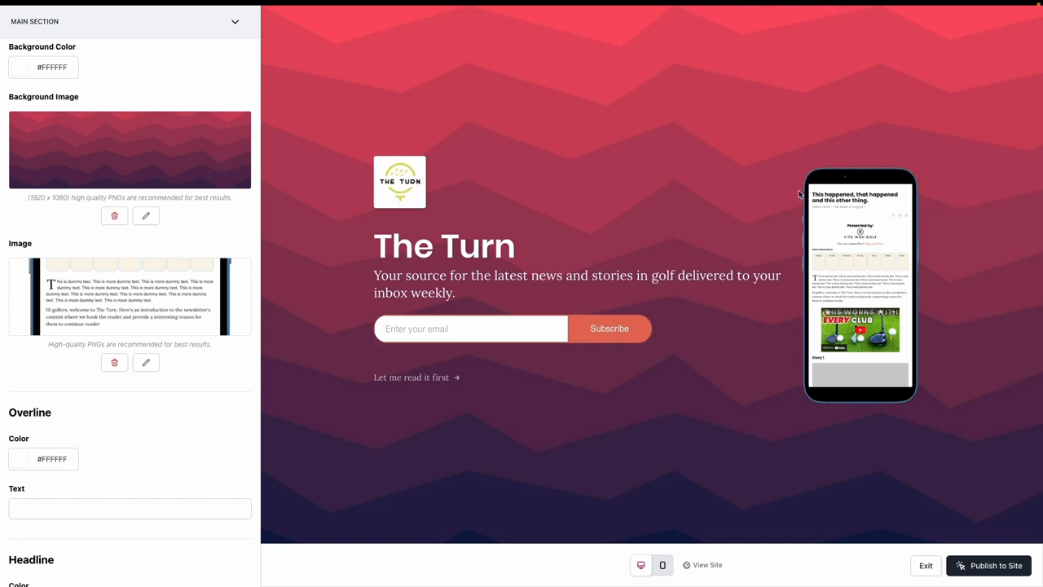
pyautogui.moveTo(820, 185)
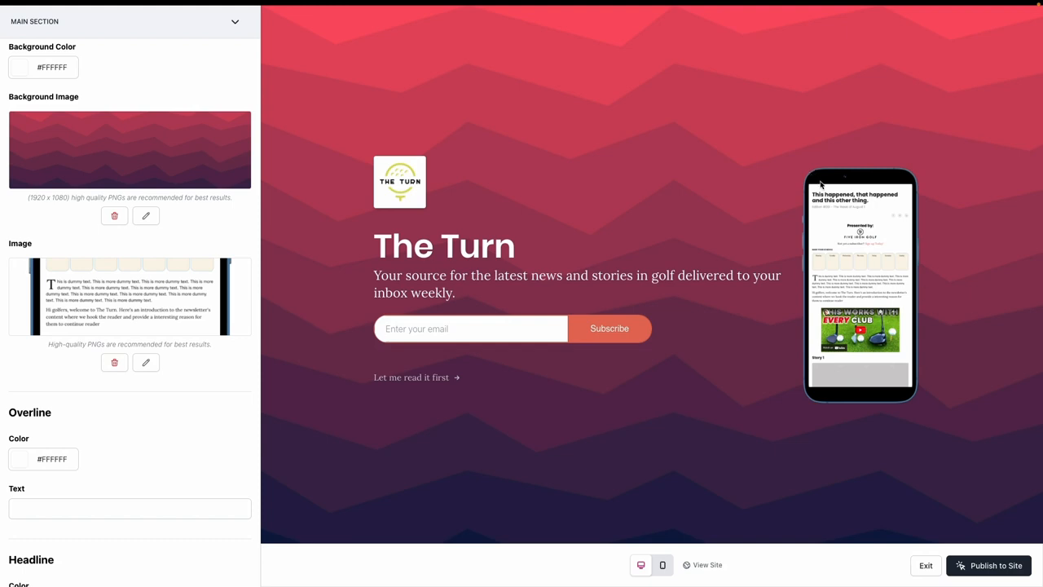
pyautogui.moveTo(931, 150)
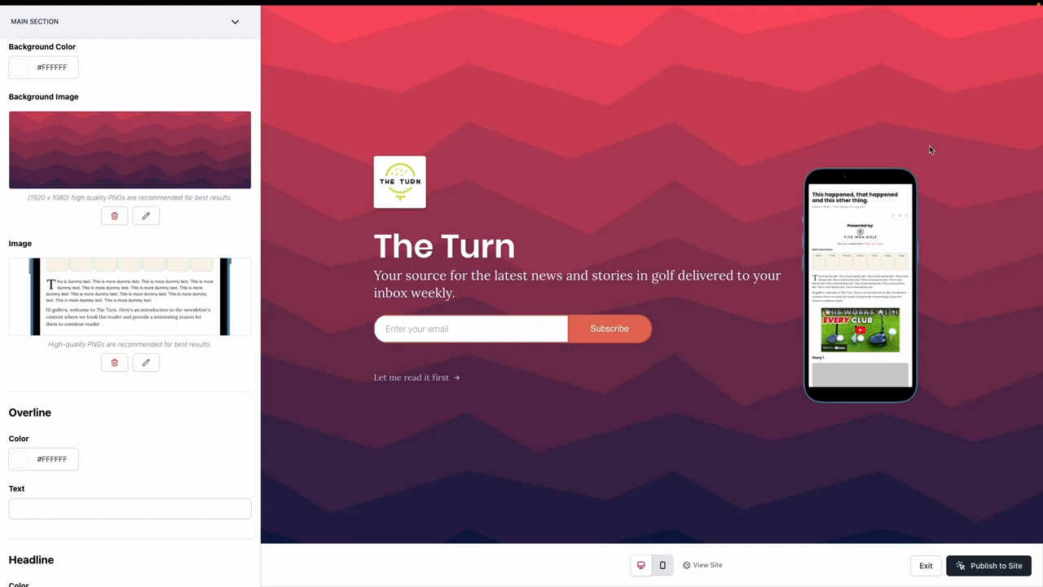
pyautogui.moveTo(823, 286)
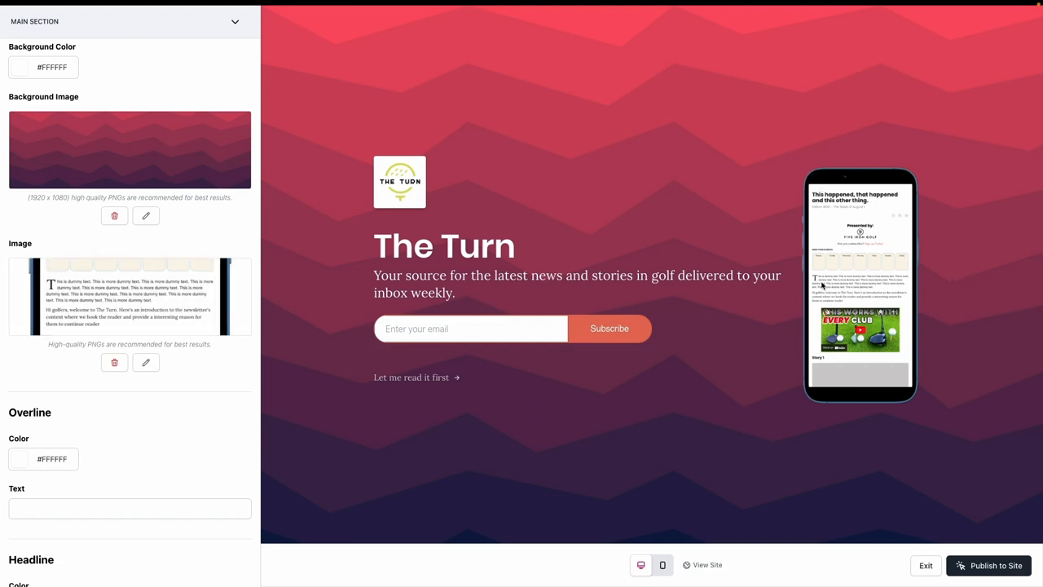
pyautogui.moveTo(826, 136)
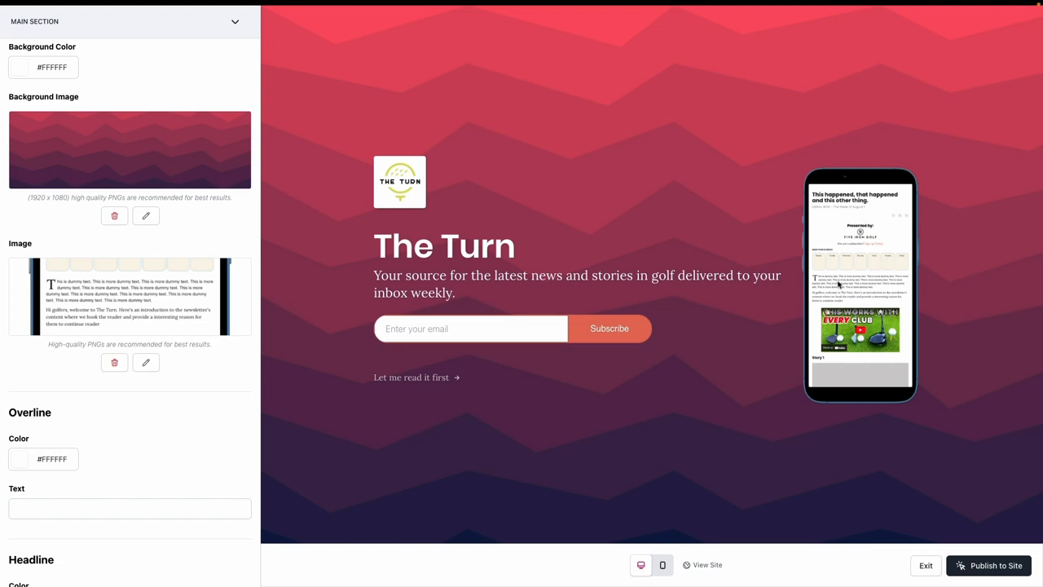
pyautogui.moveTo(845, 293)
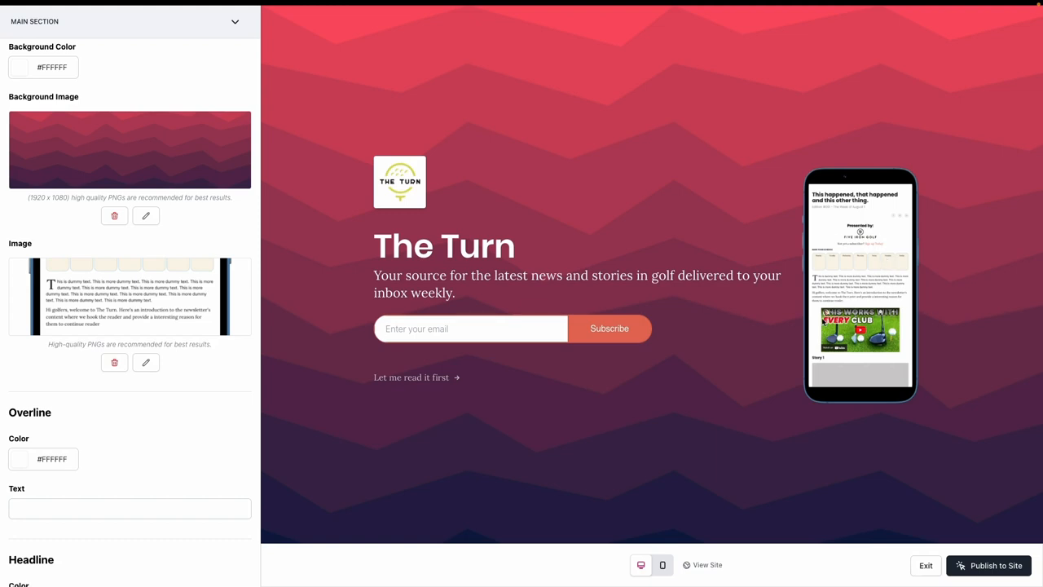
pyautogui.moveTo(944, 187)
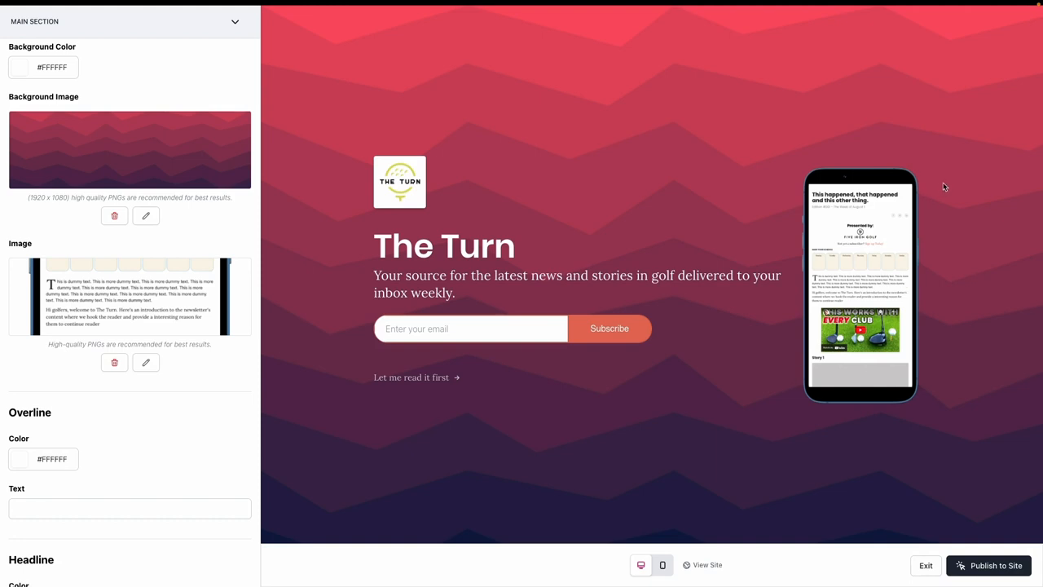
pyautogui.moveTo(979, 264)
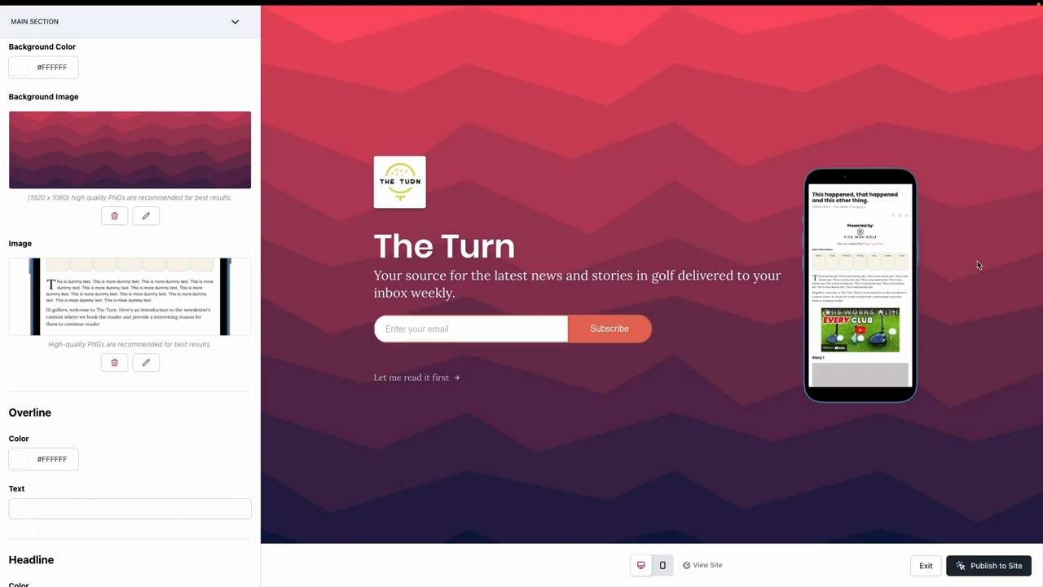
pyautogui.scroll(-3)
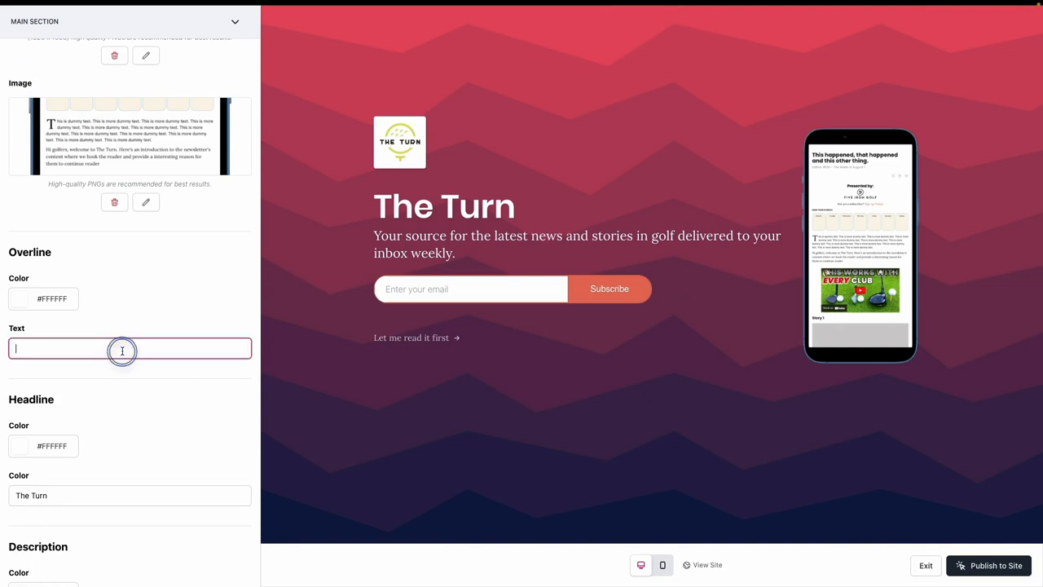
# Enter 'The best golf news - delivered daily' as the main section headline.
pyautogui.write('The')
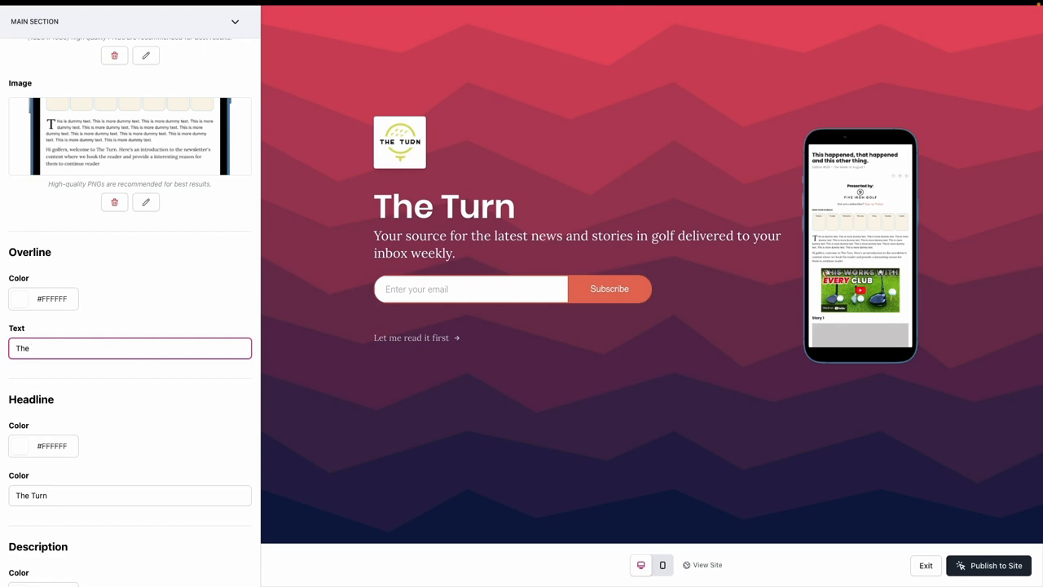
pyautogui.write('Turn')
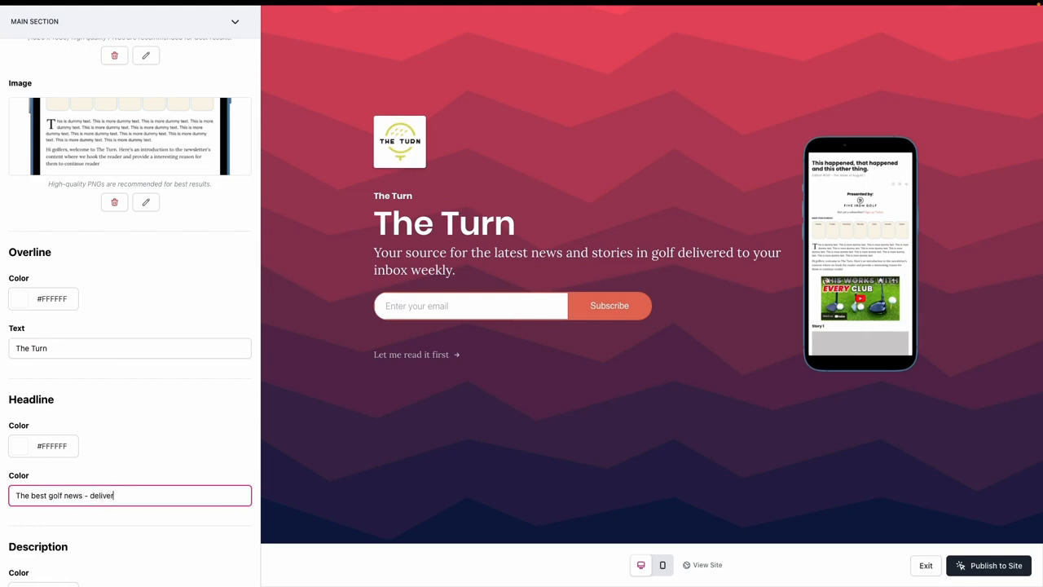
pyautogui.write('ed daily')
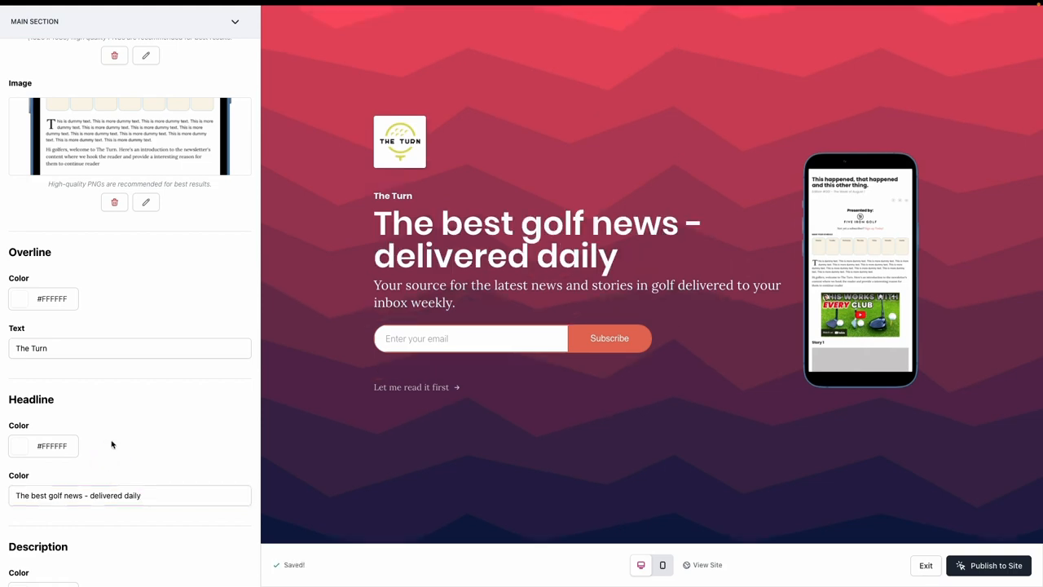
pyautogui.moveTo(85, 441)
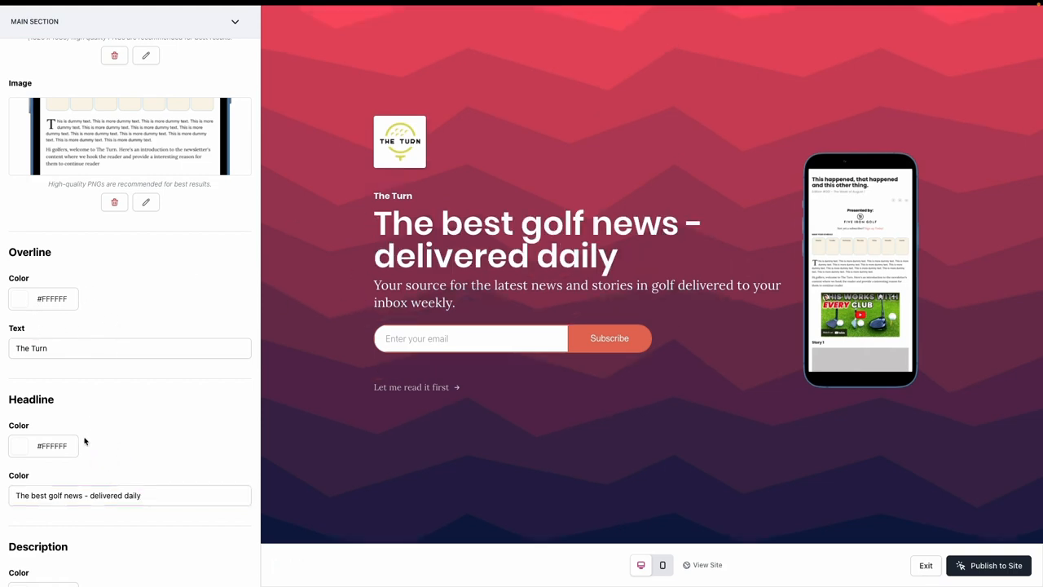
pyautogui.scroll(3)
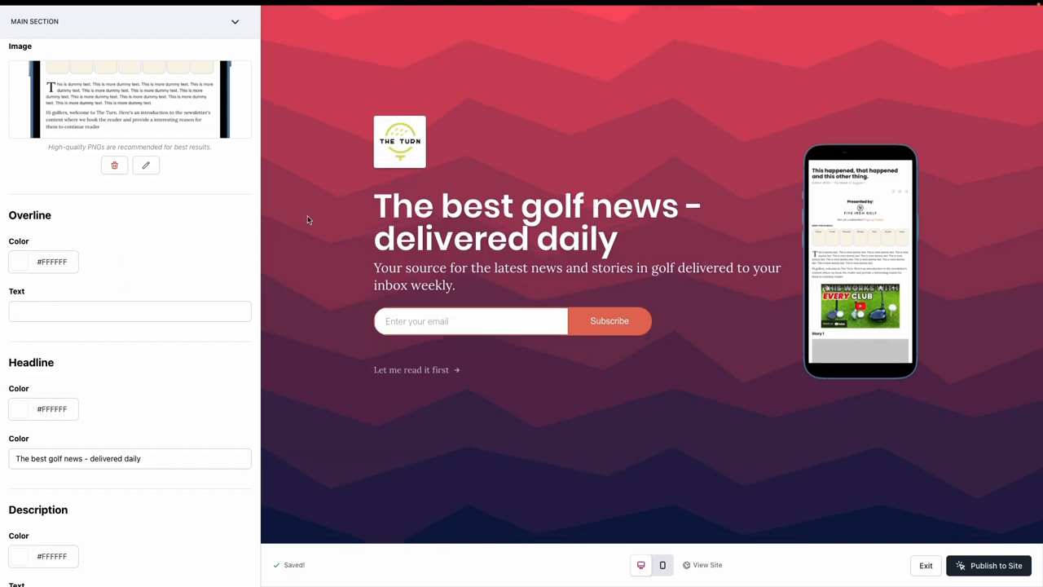
pyautogui.moveTo(331, 358)
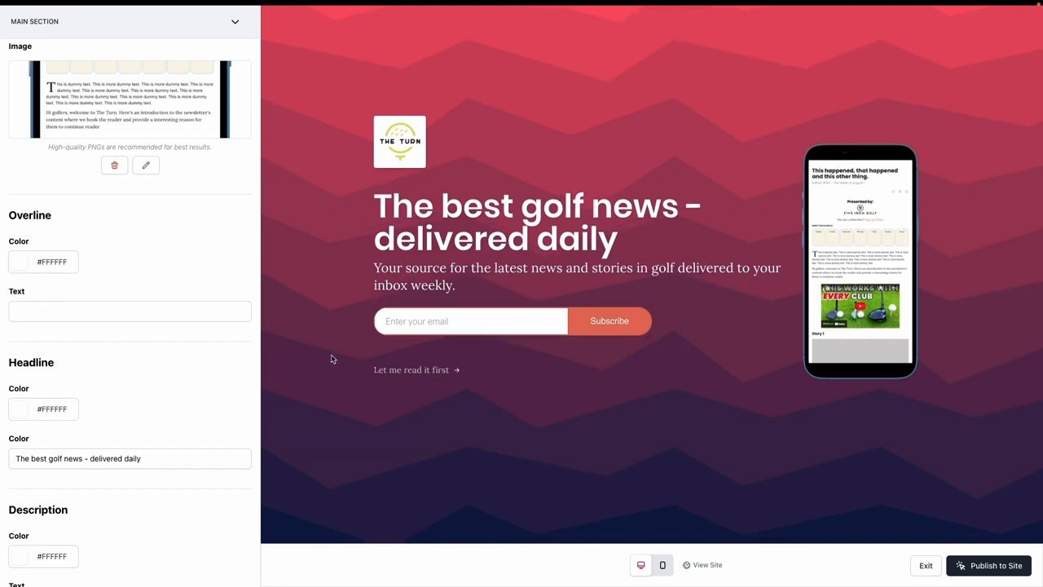
# Scroll the Main Section panel down to the description field, headline reading 'The Turn'.
pyautogui.scroll(-3)
pyautogui.write('The Turn')
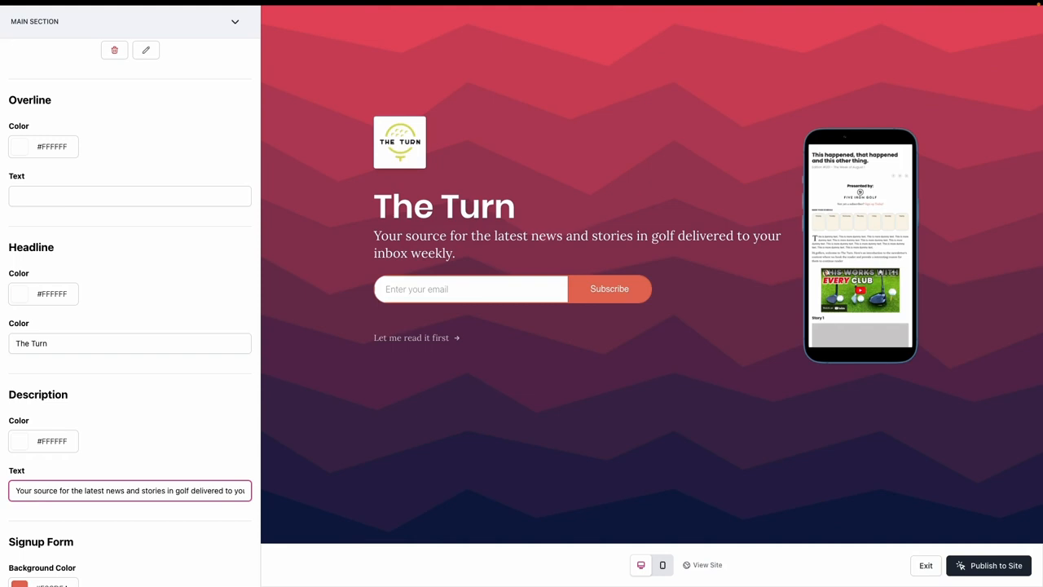
pyautogui.moveTo(84, 376)
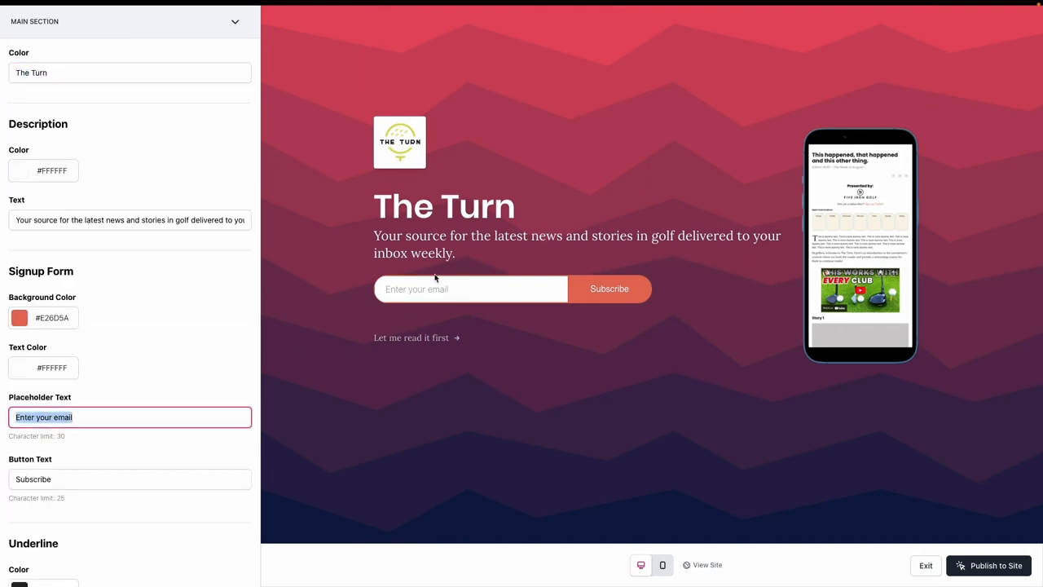
# Give the signup form placeholder 'Join 10,000+ Golfers' and button text 'FORE!'.
pyautogui.write('Join t')
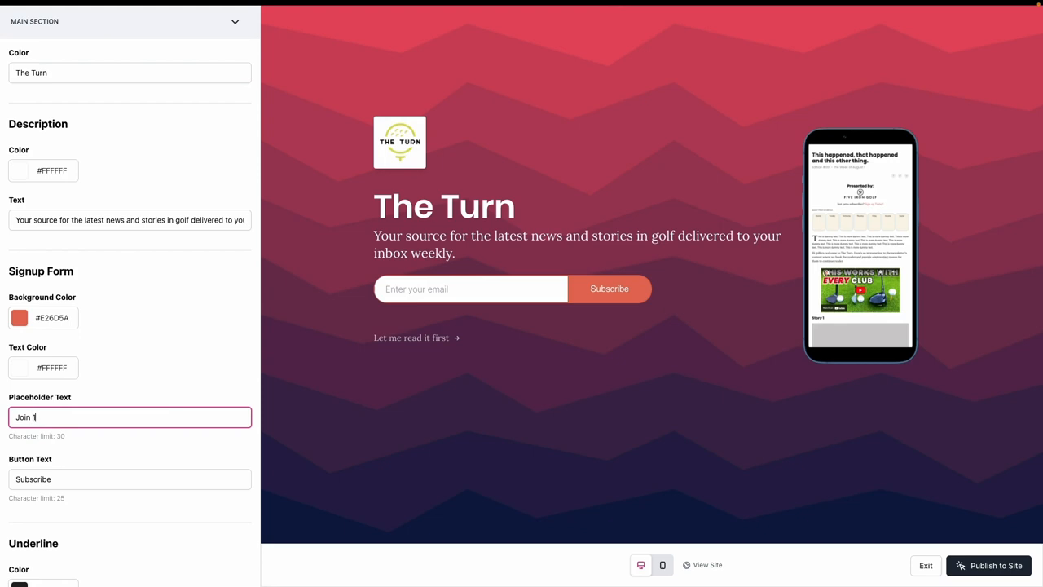
pyautogui.write('0,000+ Golfers')
pyautogui.click(130, 479)
pyautogui.write('FORE!')
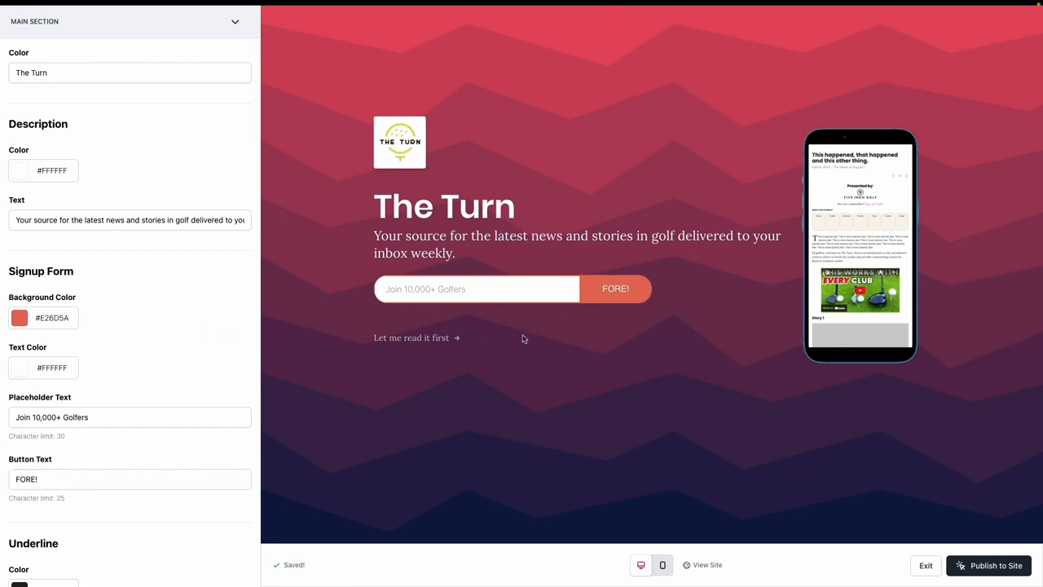
pyautogui.moveTo(213, 376)
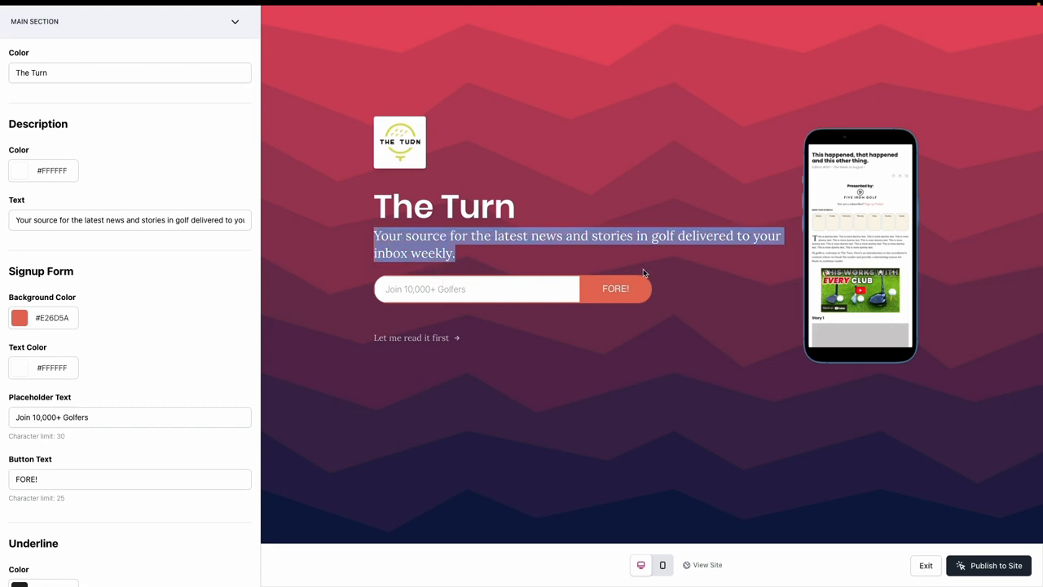
pyautogui.moveTo(637, 290)
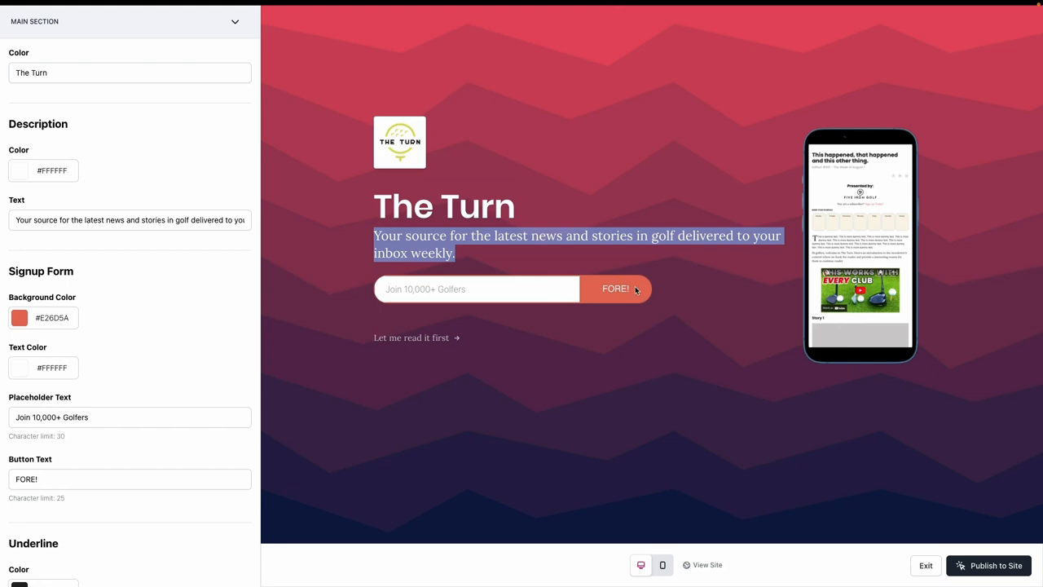
pyautogui.moveTo(213, 222)
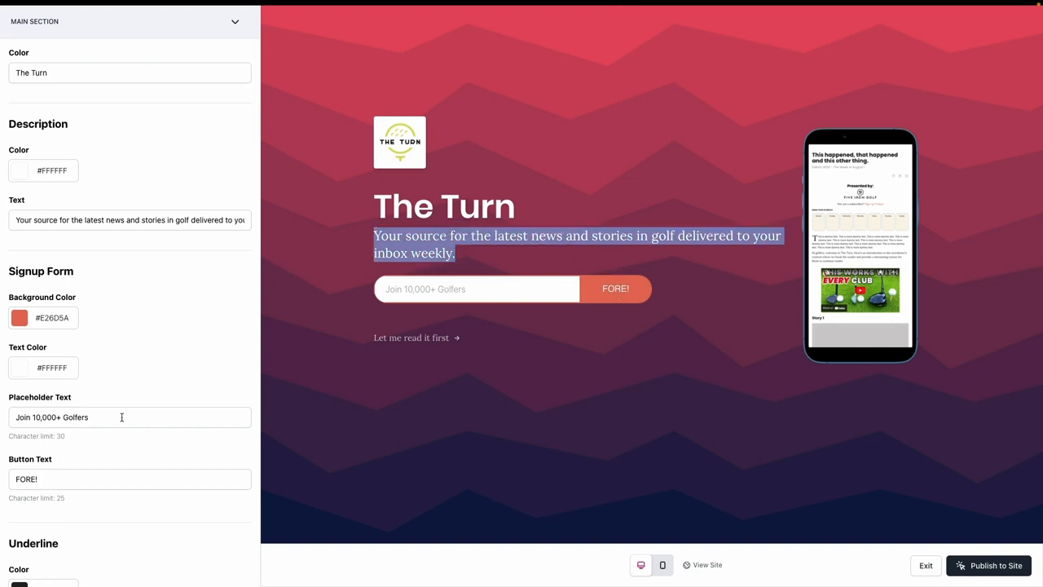
# Try 'Follow' as underline text, then clear it and set underline color FFFFFF.
pyautogui.scroll(-3)
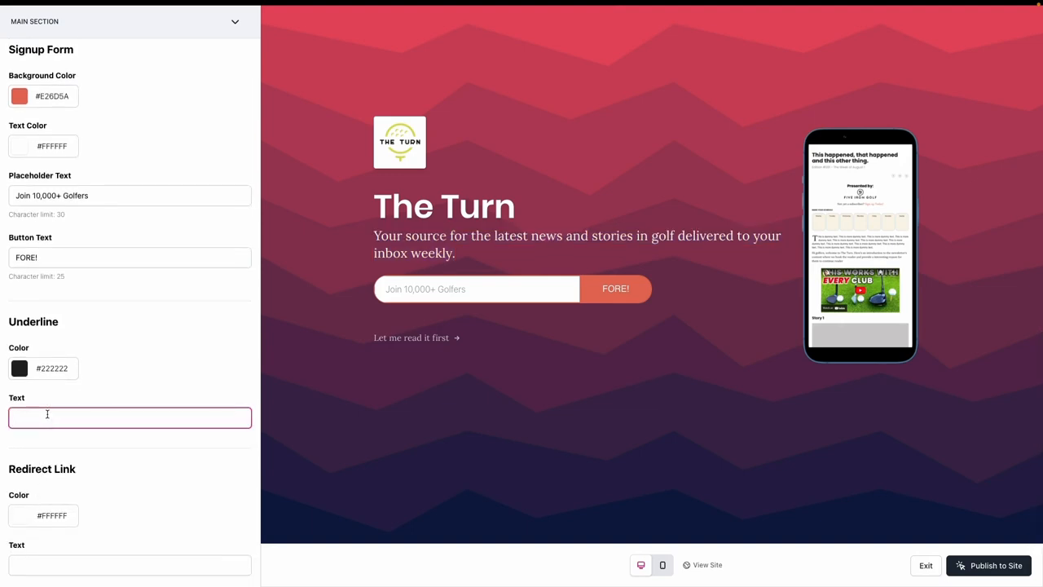
pyautogui.write('Followed by Tiger Woods')
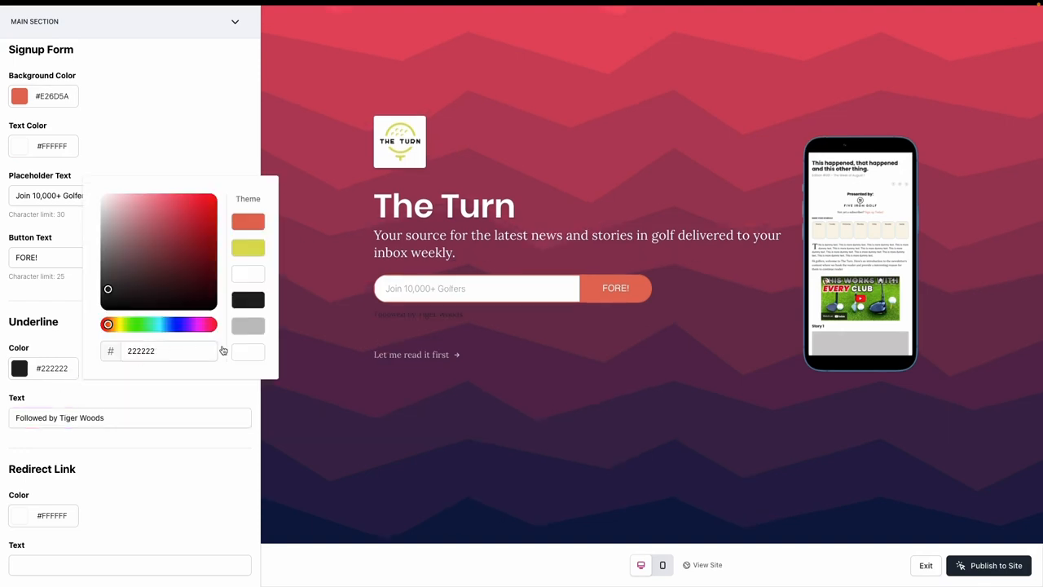
pyautogui.rightClick(351, 320)
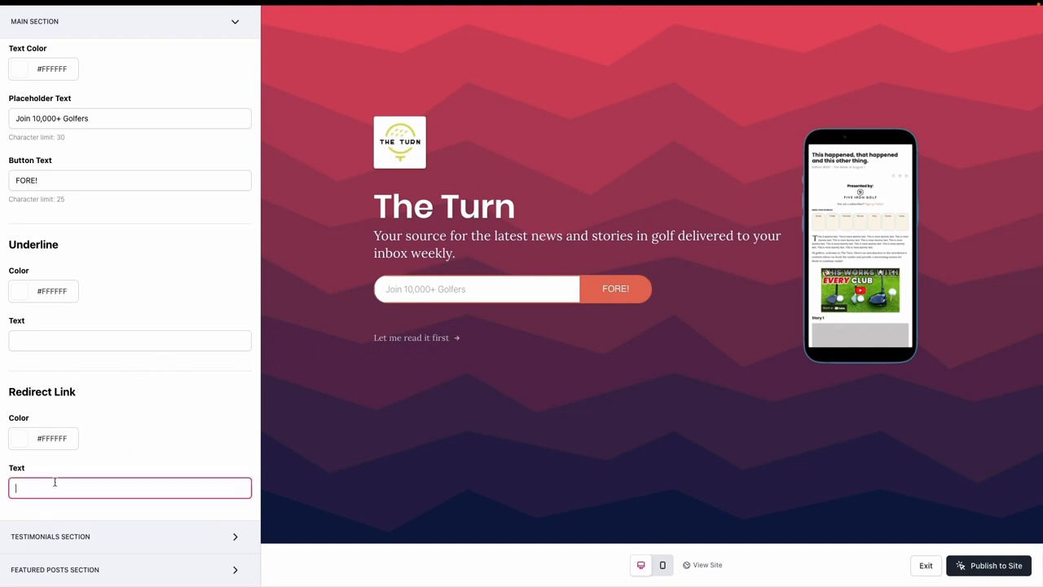
# Set the redirect link text to 'Let me have a preview' and scroll to testimonials.
pyautogui.write('Let me have a')
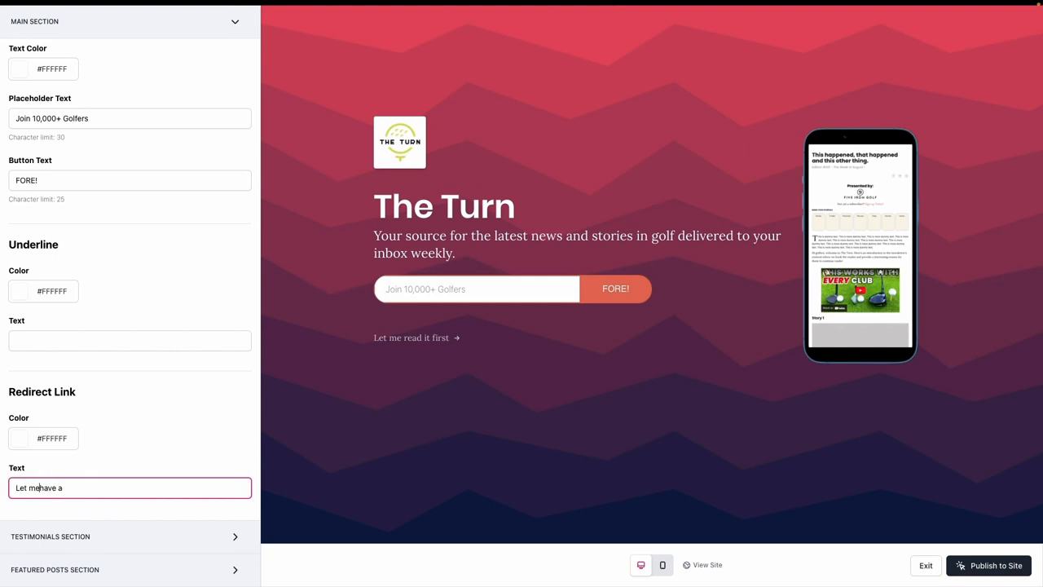
pyautogui.write('preview')
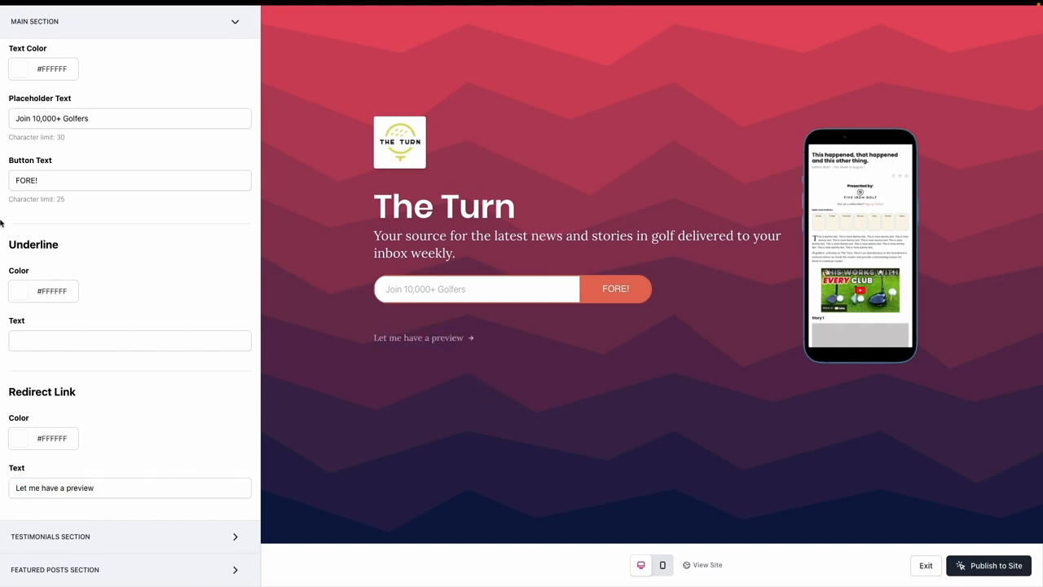
pyautogui.scroll(3)
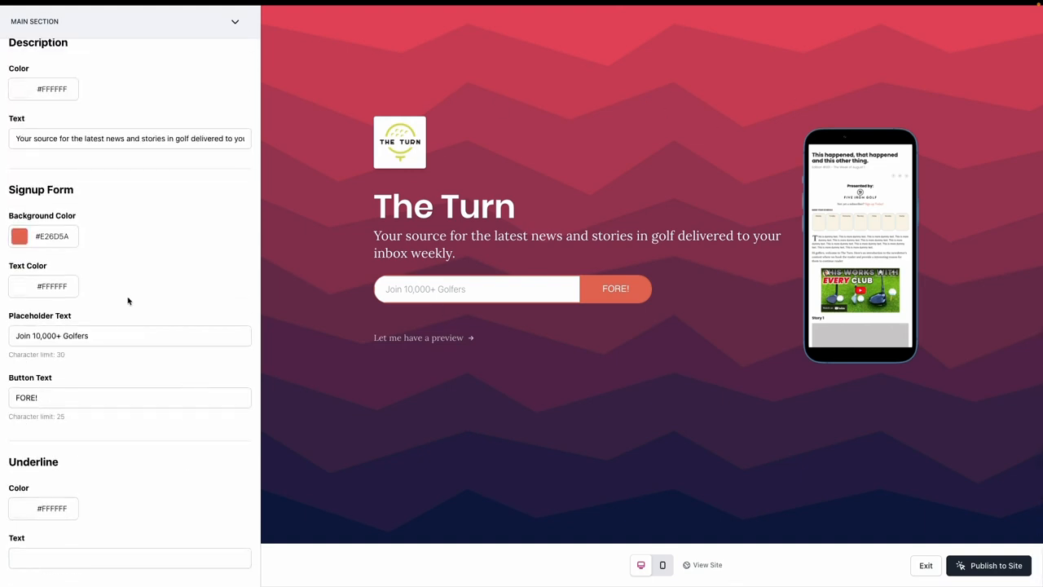
pyautogui.scroll(-3)
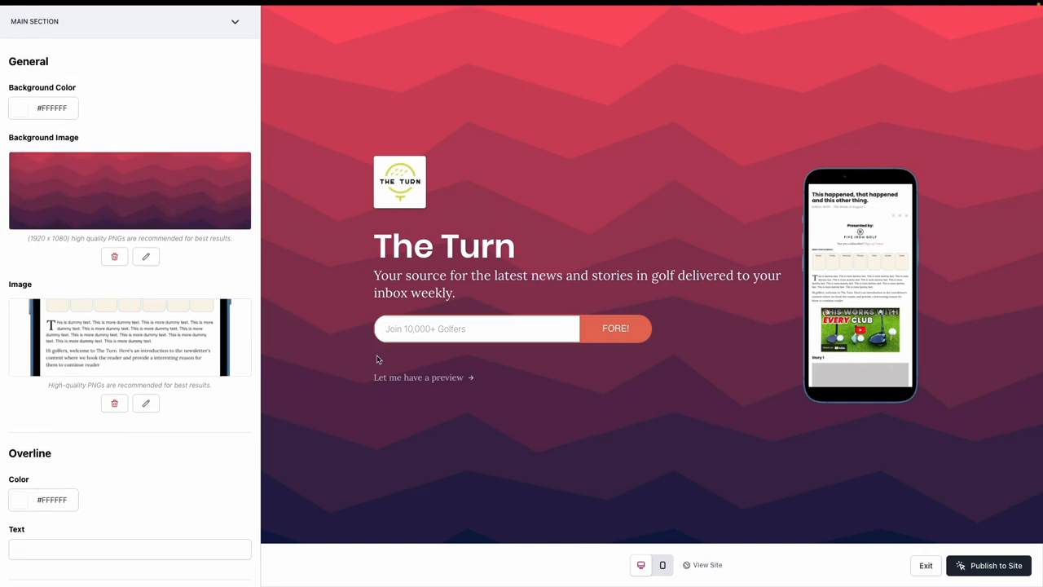
pyautogui.scroll(-3)
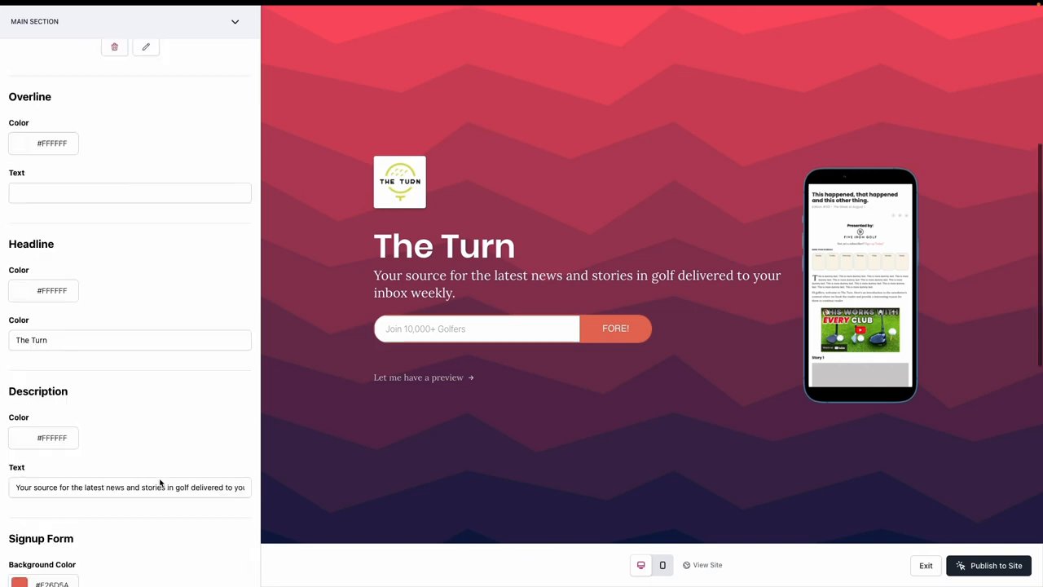
pyautogui.scroll(-3)
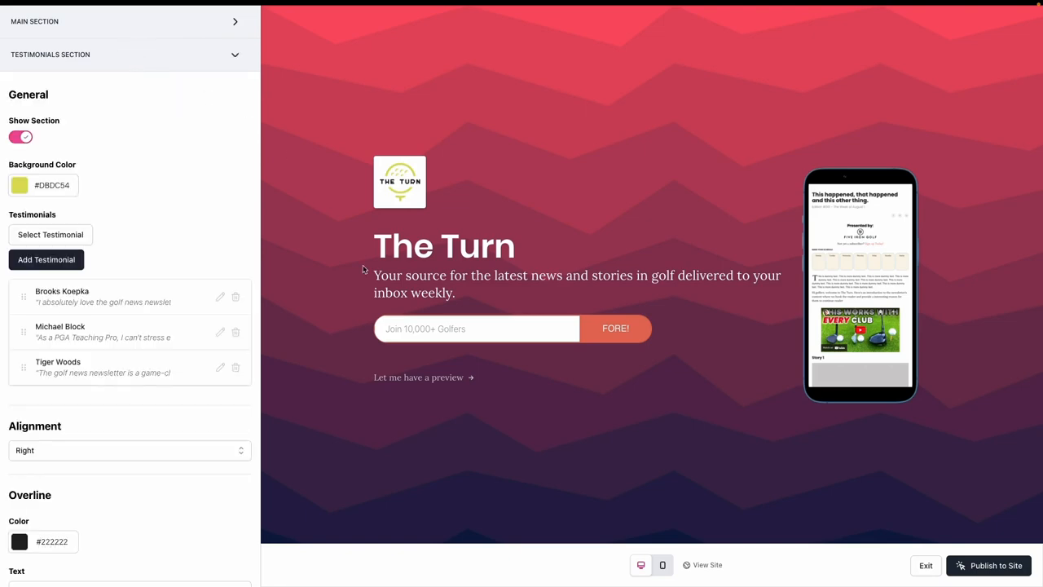
# Scroll the preview to the testimonials and toggle Show Section off and on.
pyautogui.scroll(-3)
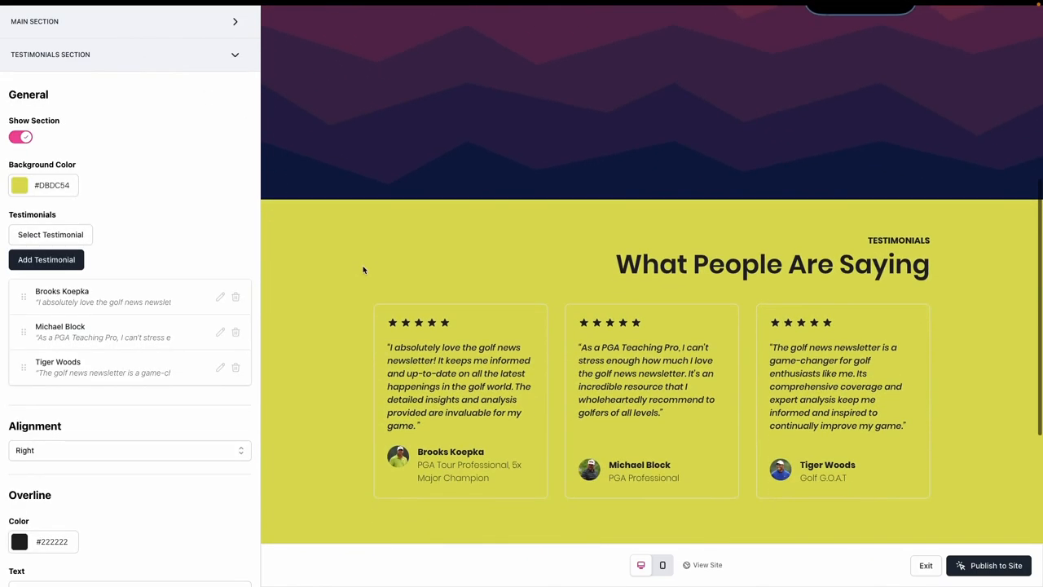
pyautogui.scroll(-3)
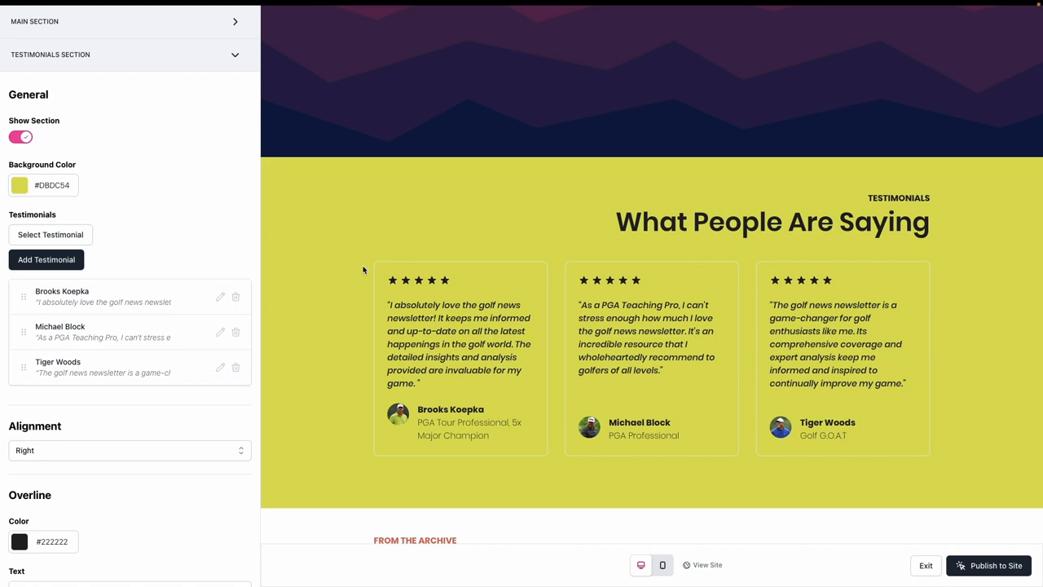
pyautogui.moveTo(88, 192)
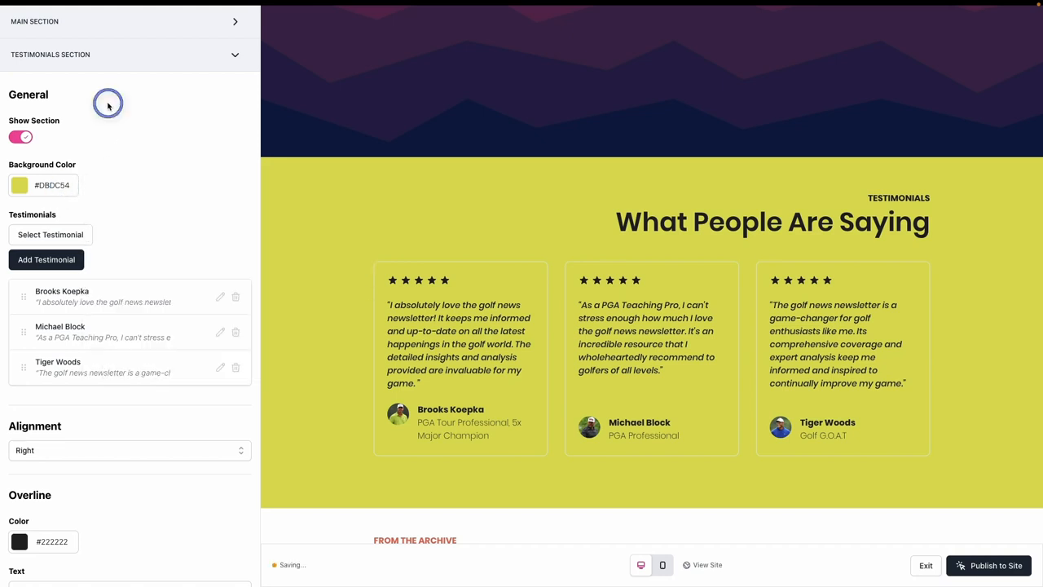
pyautogui.click(21, 136)
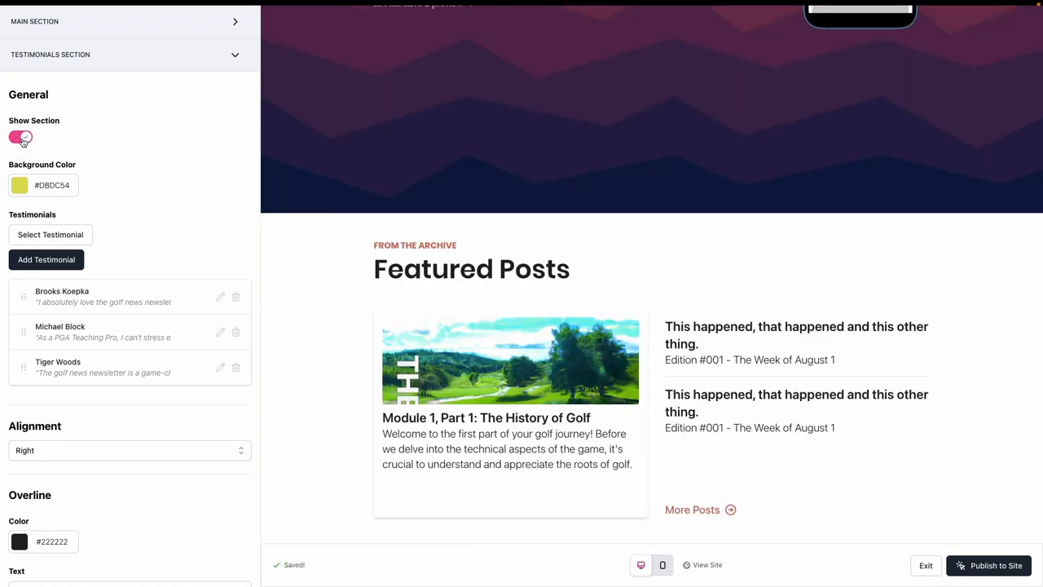
pyautogui.click(22, 138)
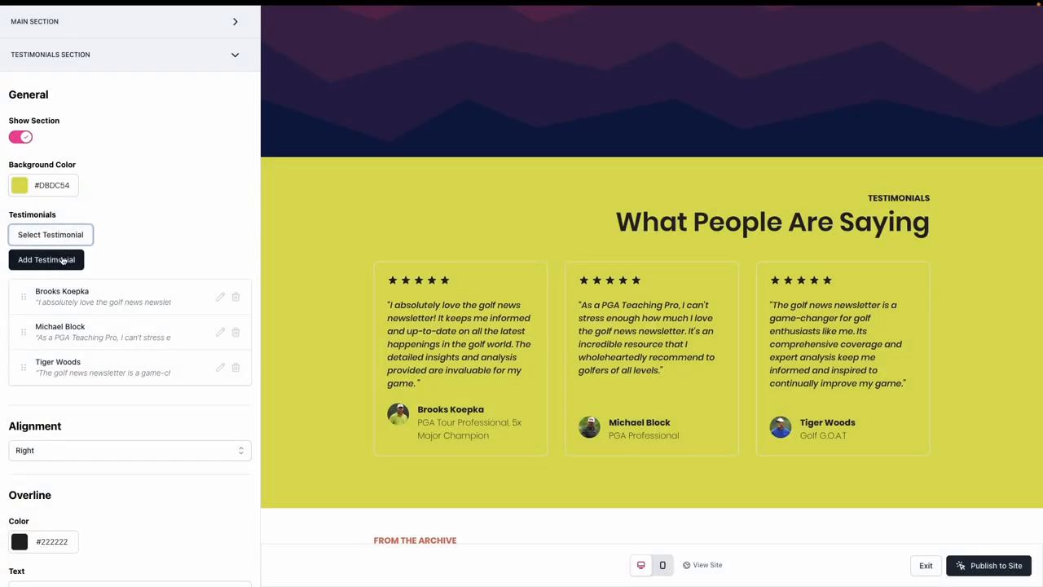
# Open and close the saved-testimonial picker and the new testimonial form without changes.
pyautogui.click(49, 235)
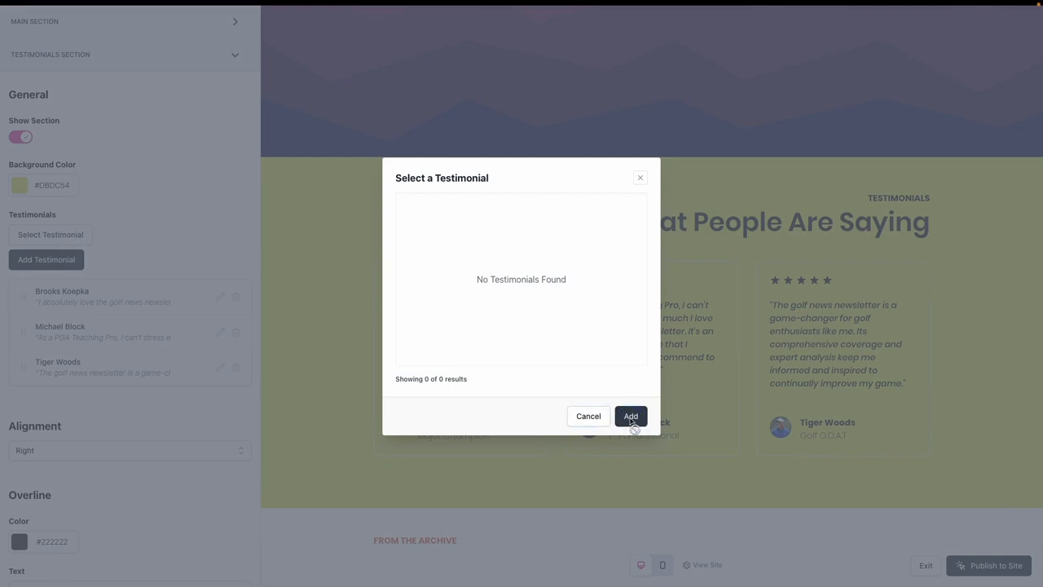
pyautogui.click(588, 415)
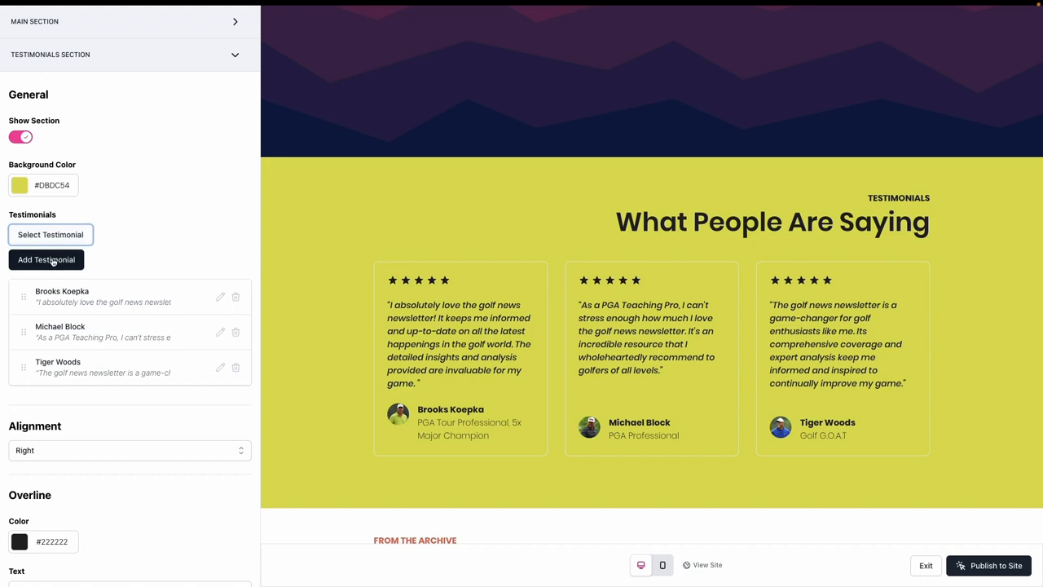
pyautogui.click(47, 259)
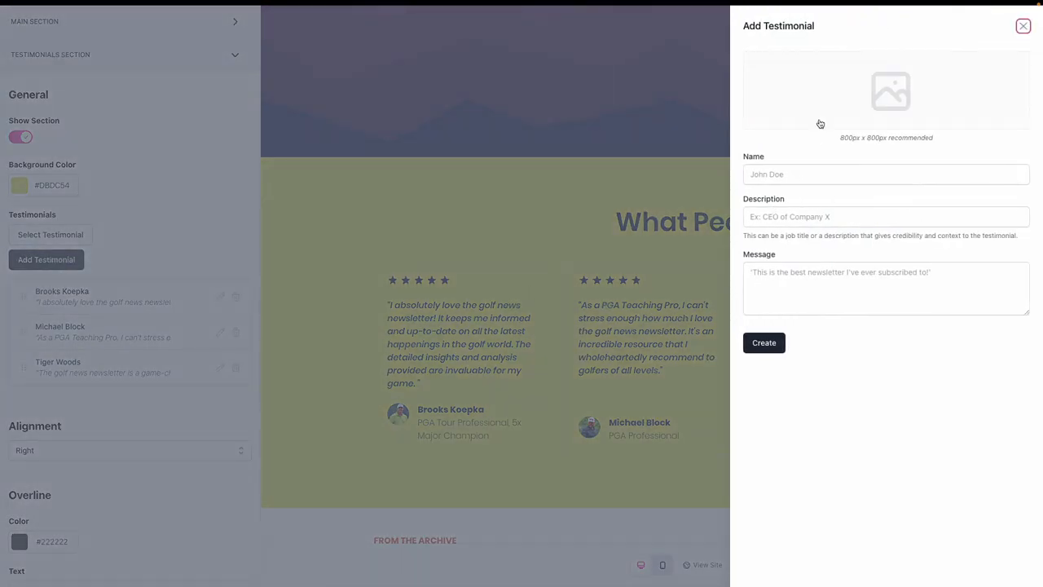
pyautogui.moveTo(815, 159)
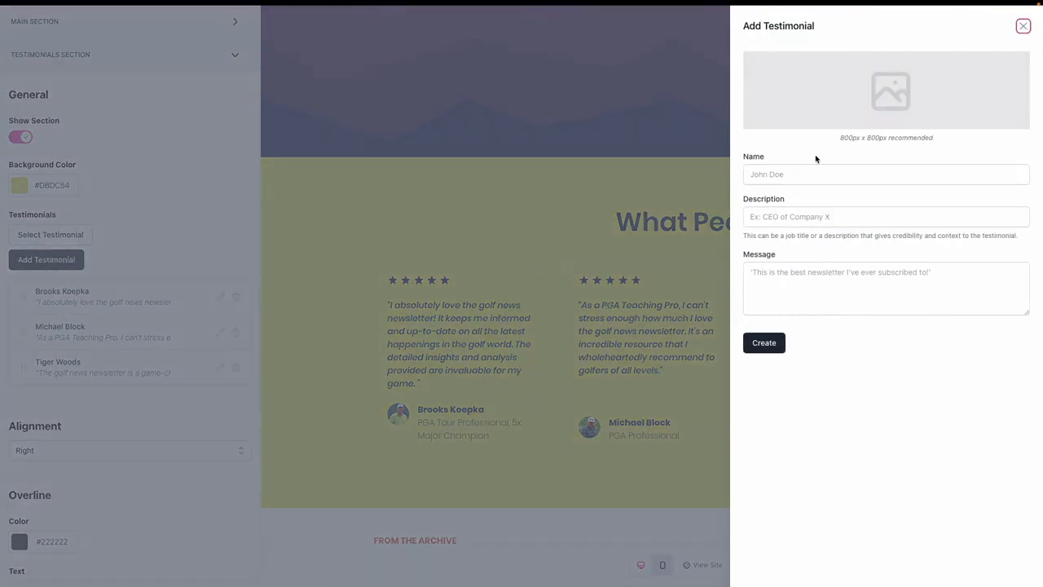
pyautogui.click(886, 174)
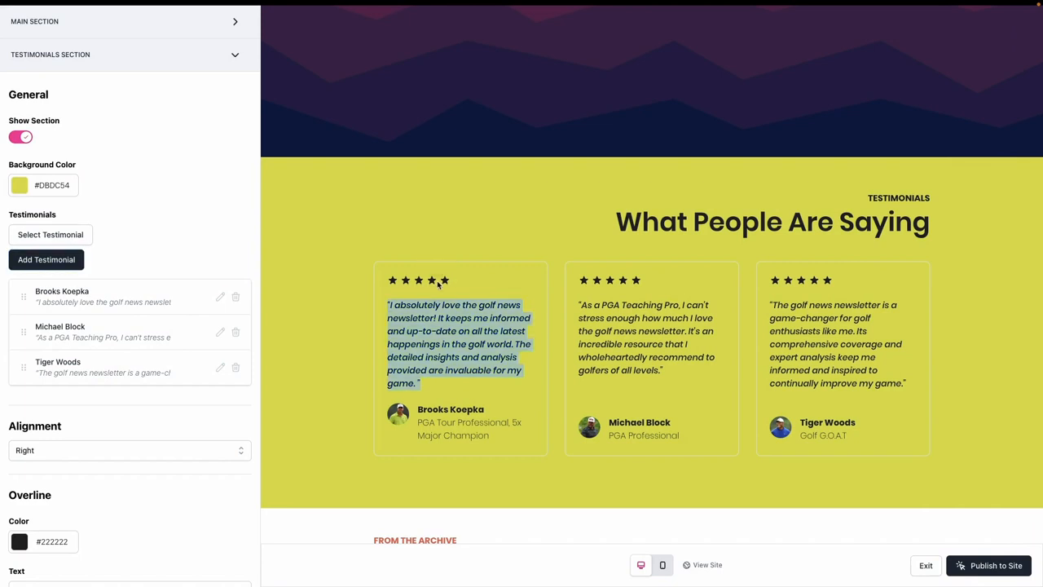
pyautogui.moveTo(343, 376)
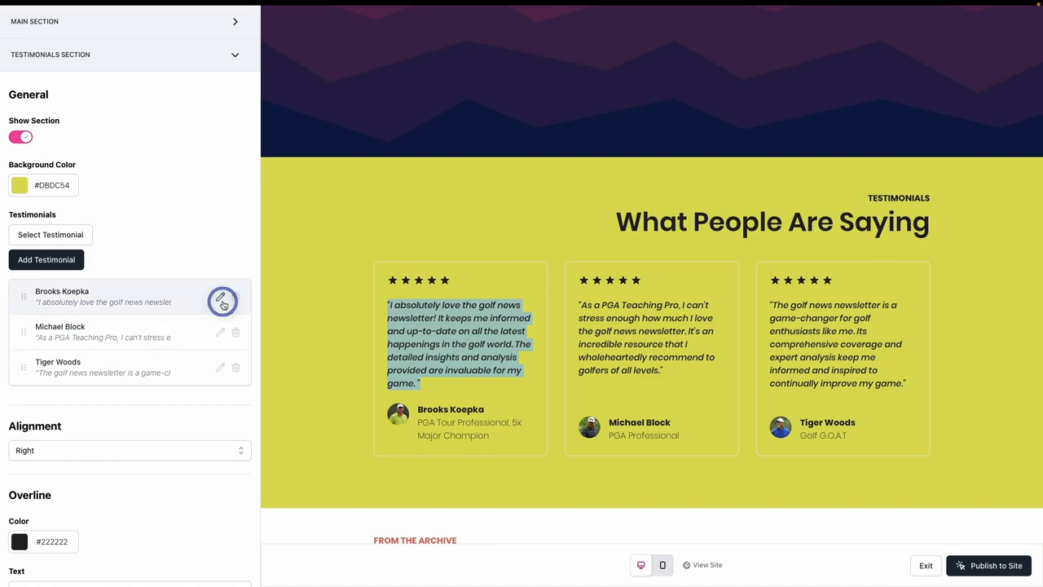
# Open the first testimonial for editing, then change the heading alignment.
pyautogui.click(220, 301)
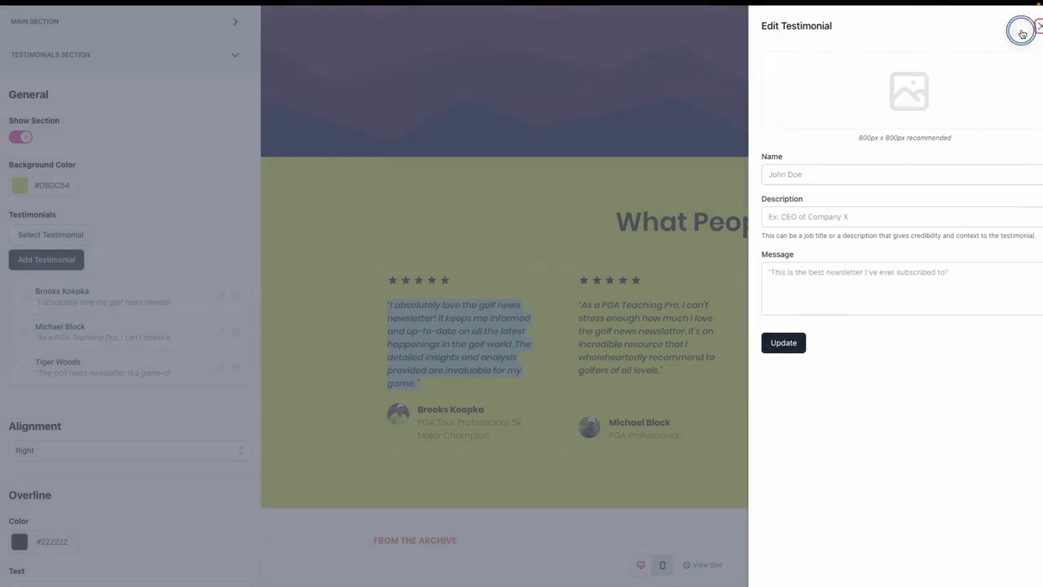
pyautogui.click(1021, 32)
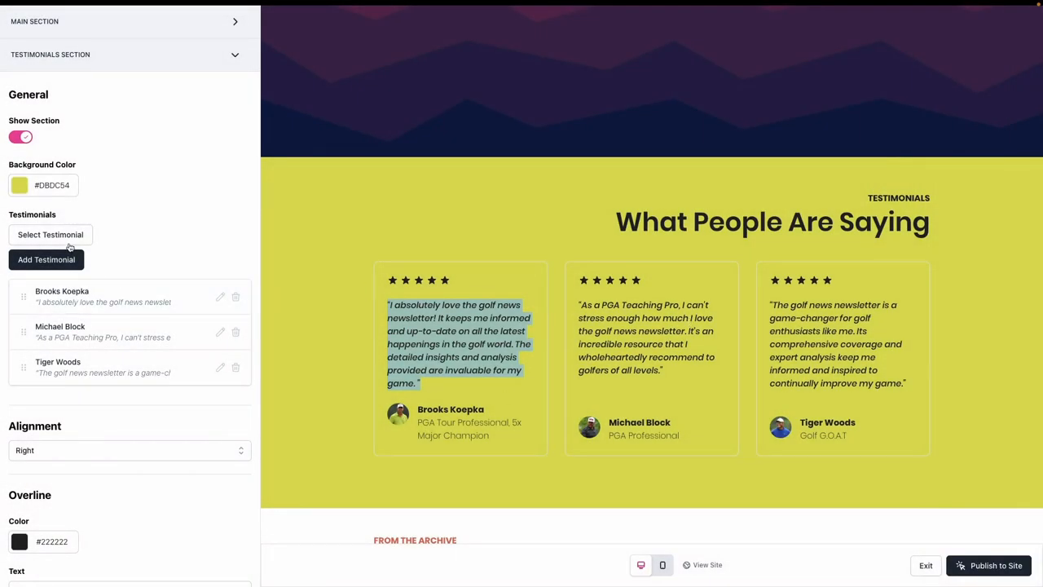
pyautogui.click(129, 449)
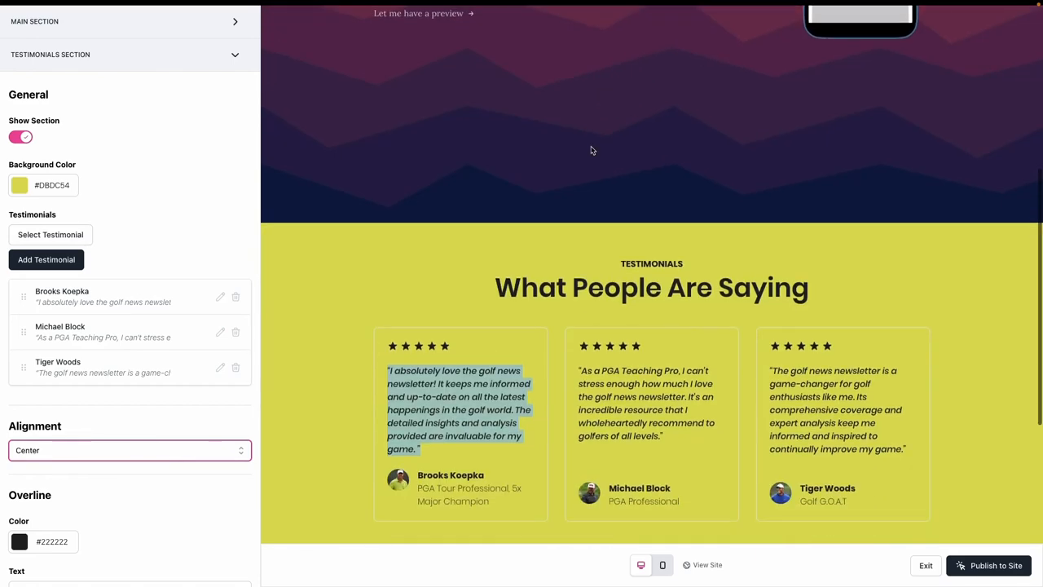
# Change the testimonials overline to 'RECOMMENDED BY THE BEST' and scroll down to Featured Posts.
pyautogui.scroll(-3)
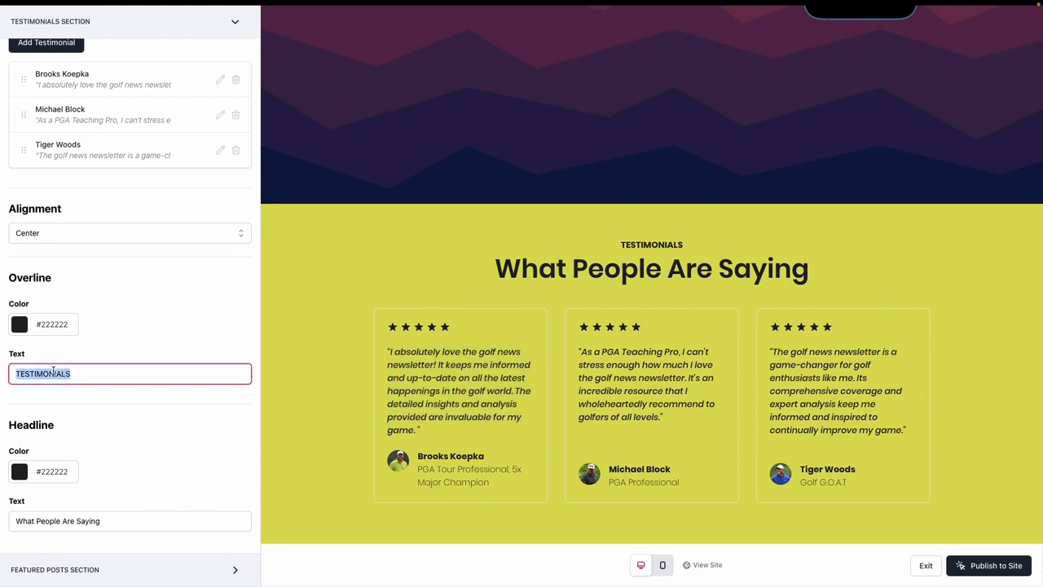
pyautogui.write('RECOMMENDED BY THE BEST')
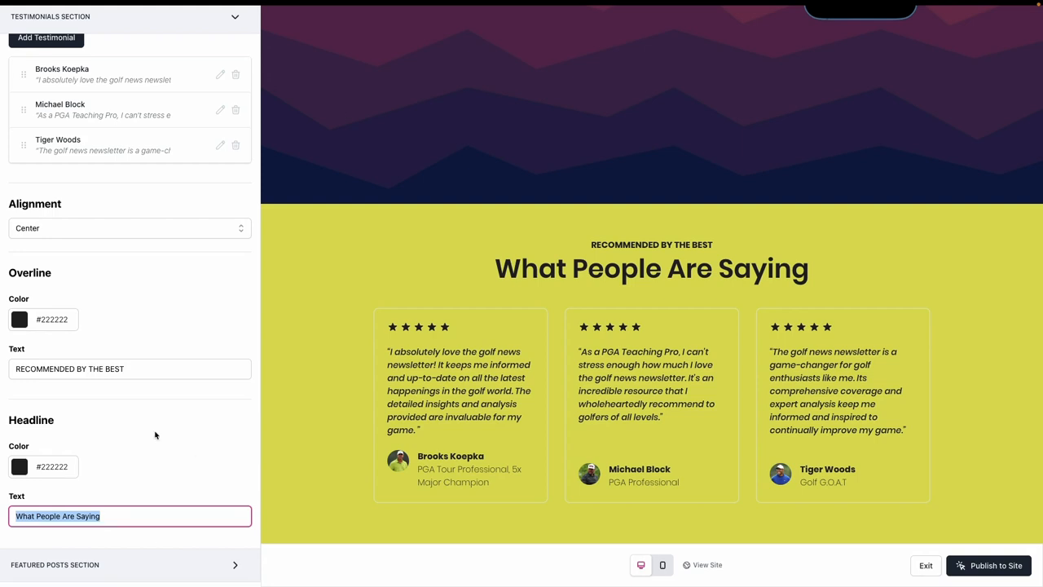
pyautogui.scroll(-3)
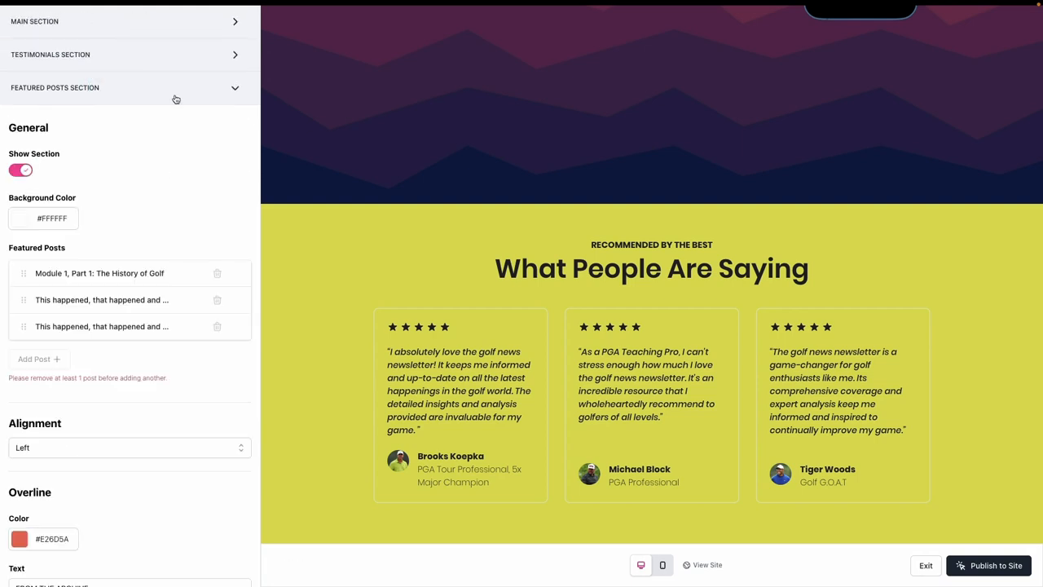
pyautogui.click(21, 170)
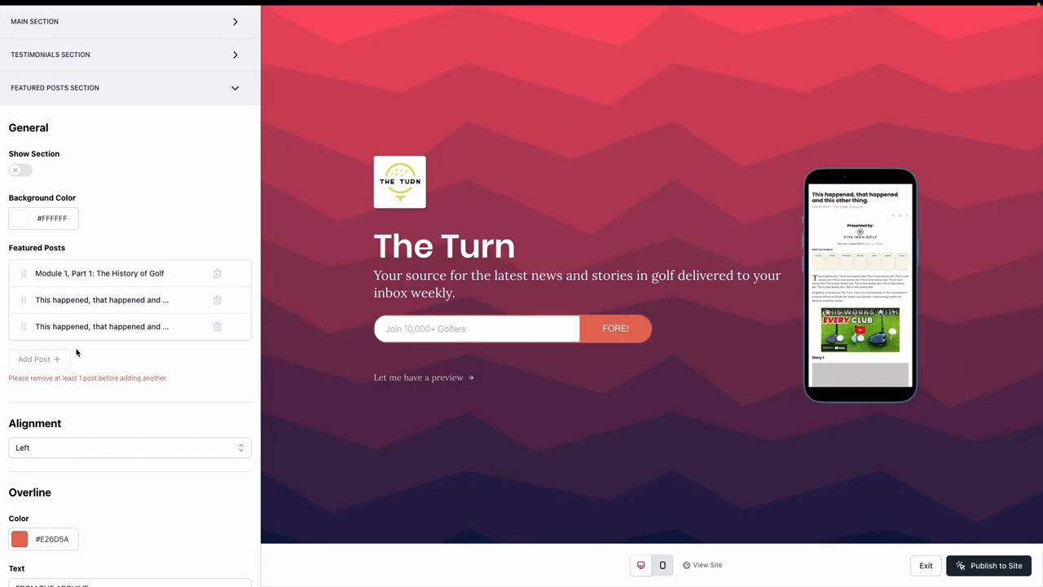
pyautogui.scroll(-3)
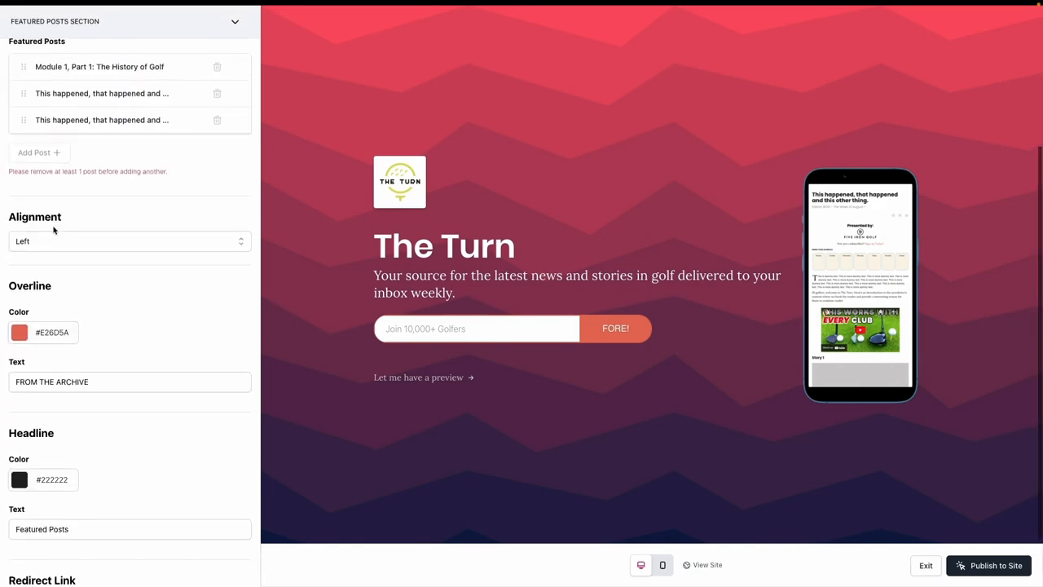
pyautogui.scroll(-3)
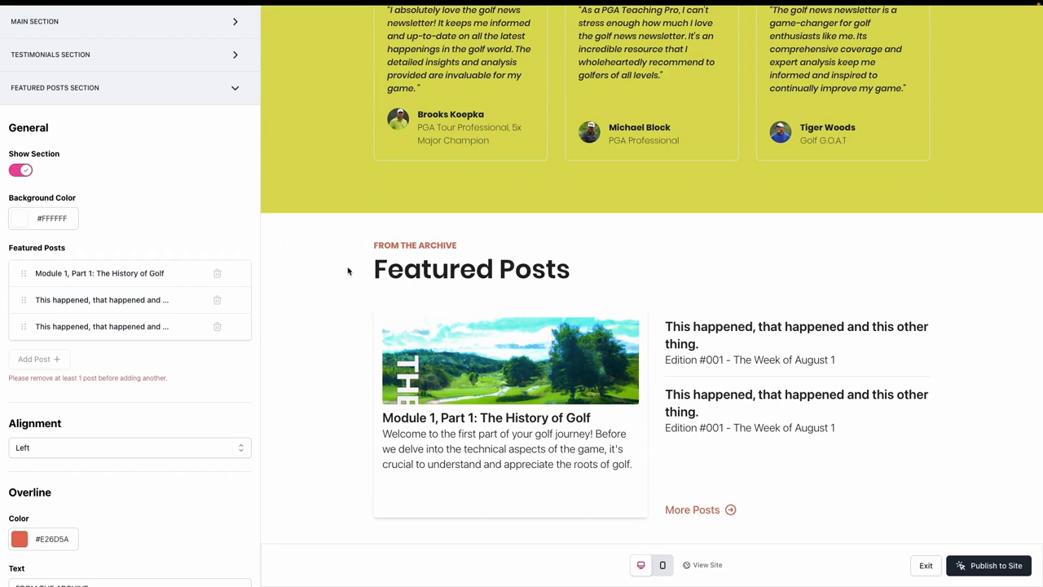
pyautogui.scroll(-3)
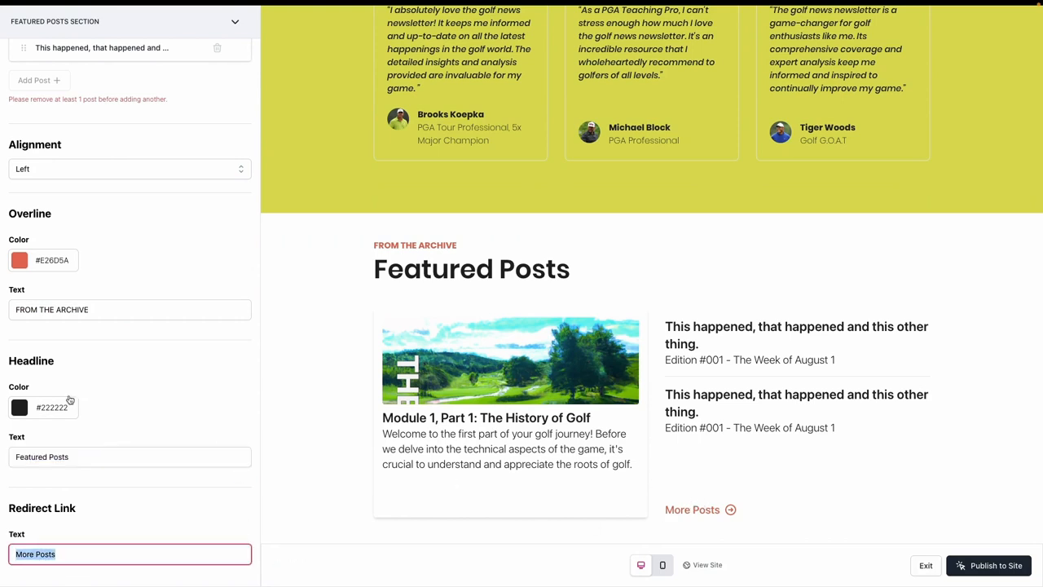
pyautogui.scroll(3)
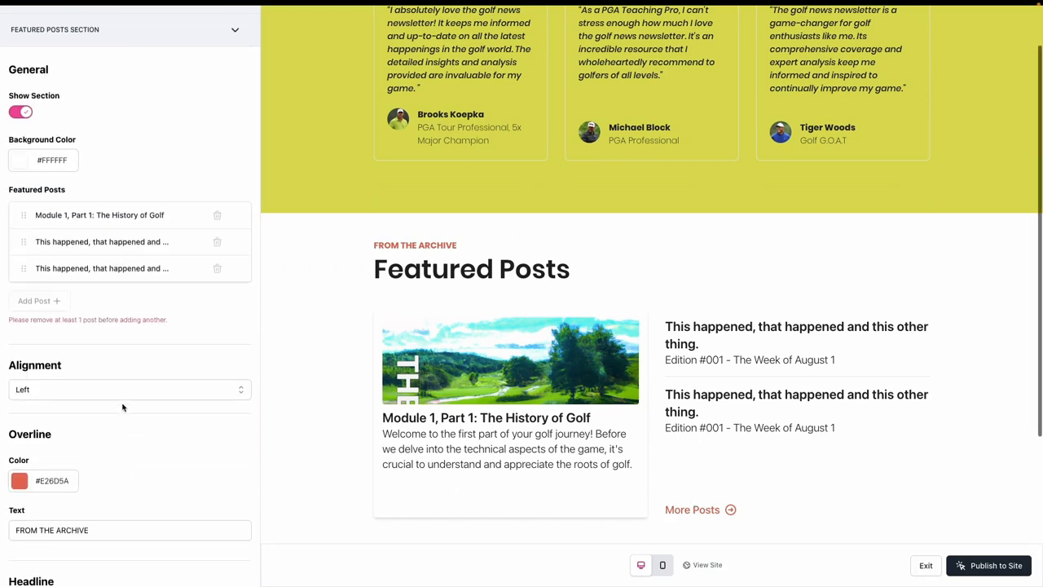
pyautogui.click(130, 389)
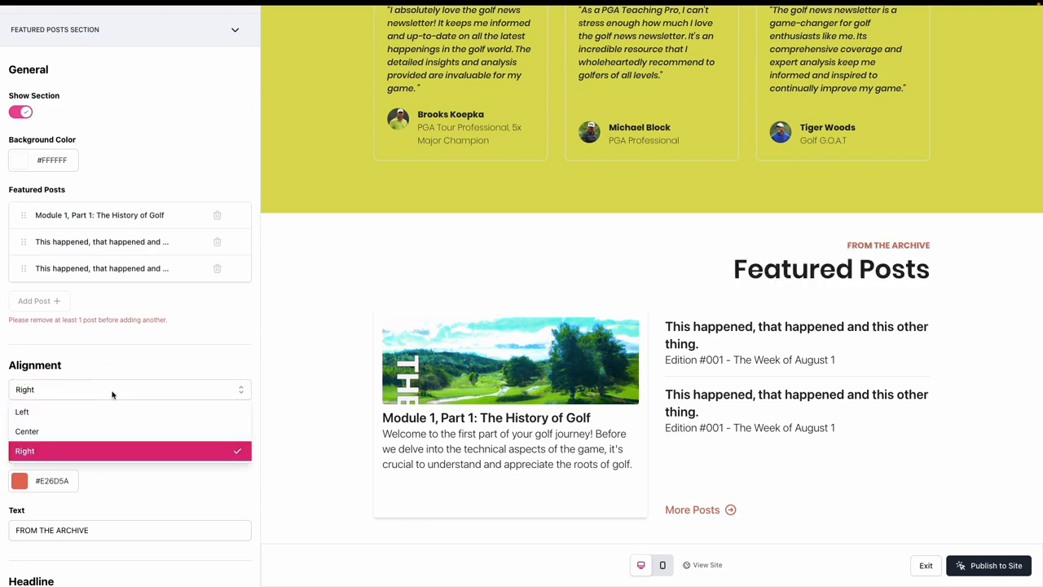
pyautogui.click(22, 410)
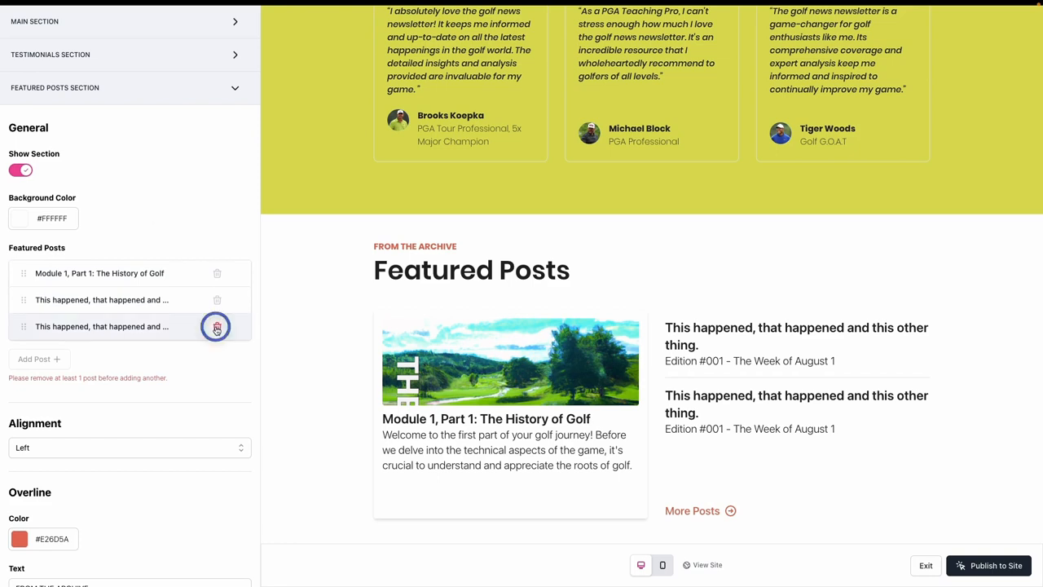
pyautogui.click(217, 326)
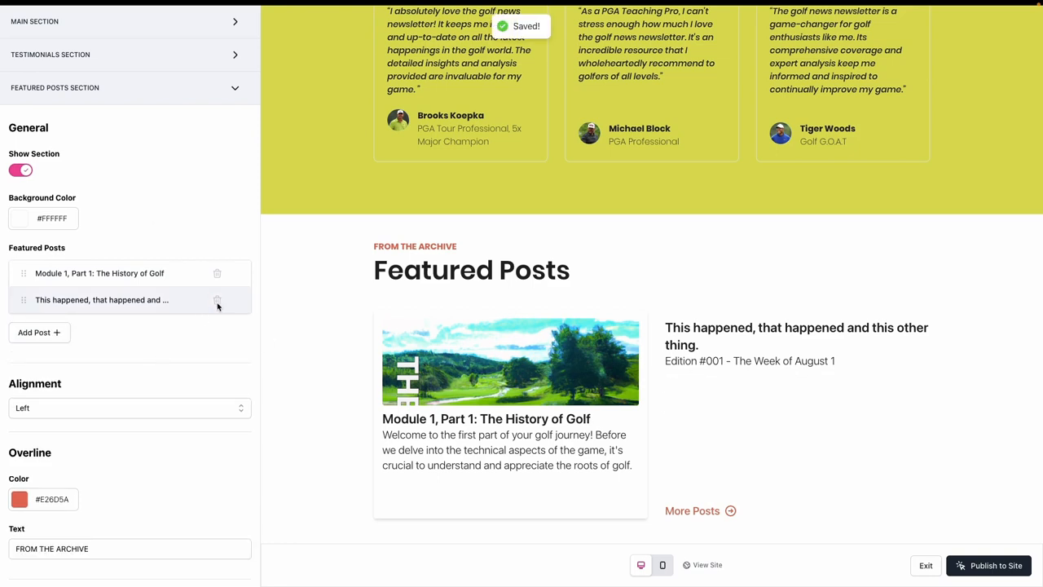
pyautogui.click(39, 333)
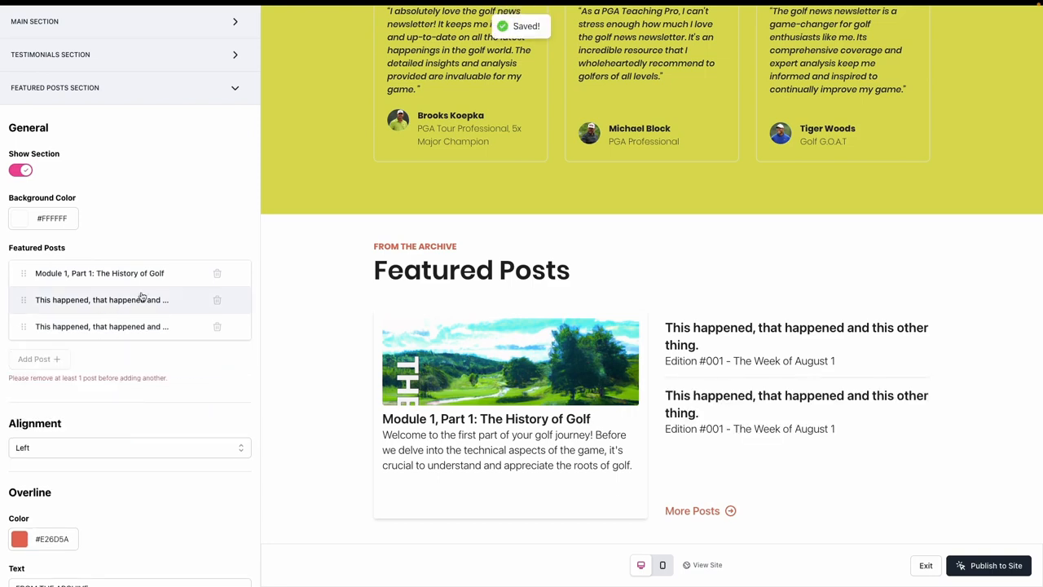
pyautogui.click(19, 218)
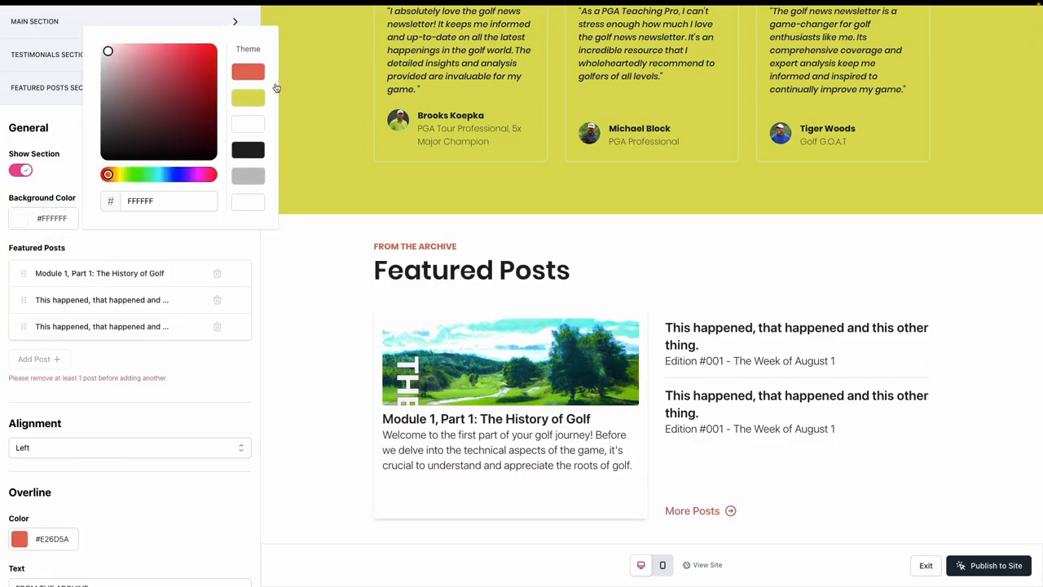
pyautogui.click(248, 71)
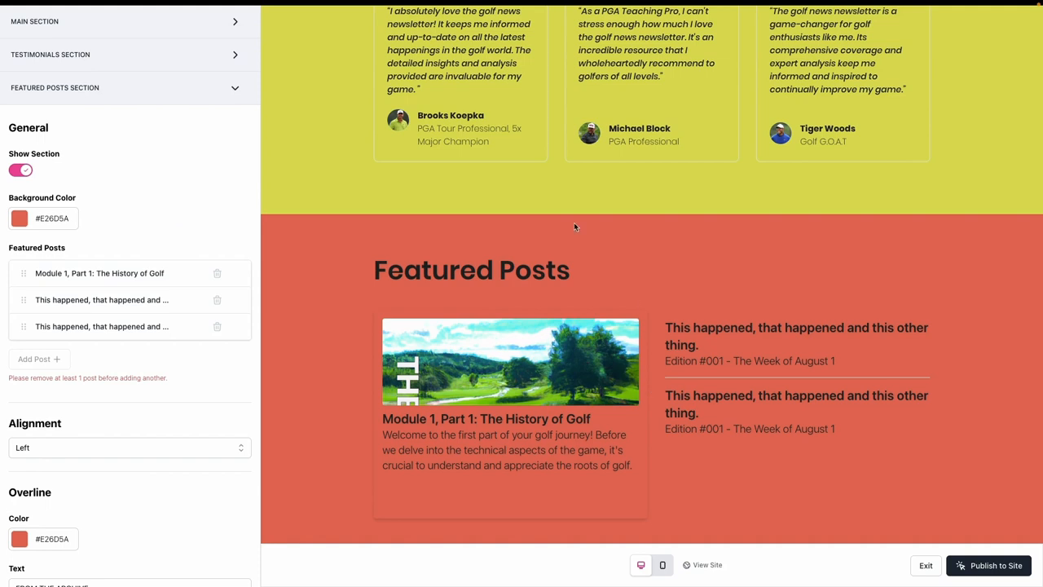
pyautogui.click(19, 218)
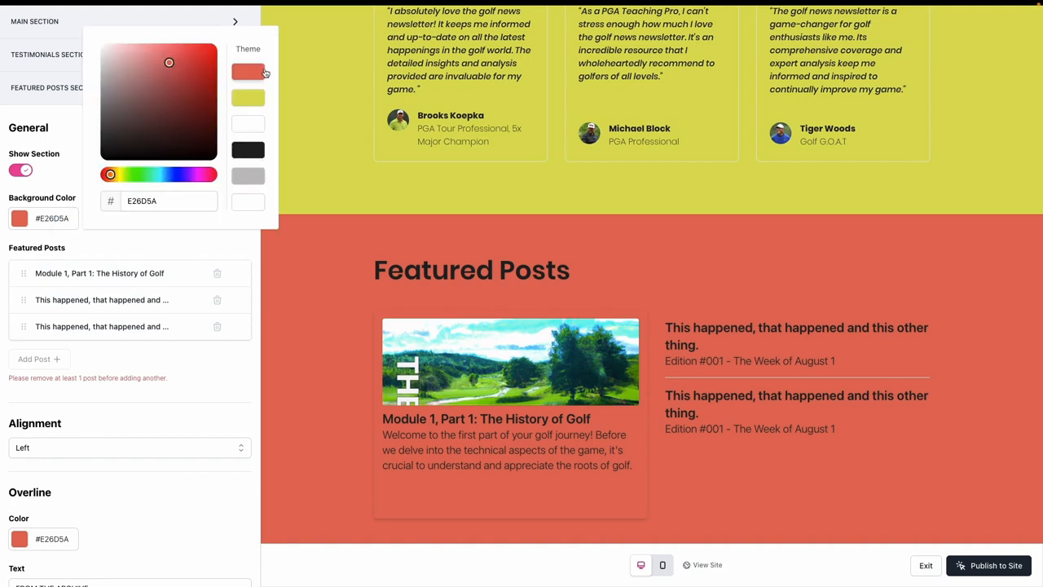
pyautogui.click(248, 124)
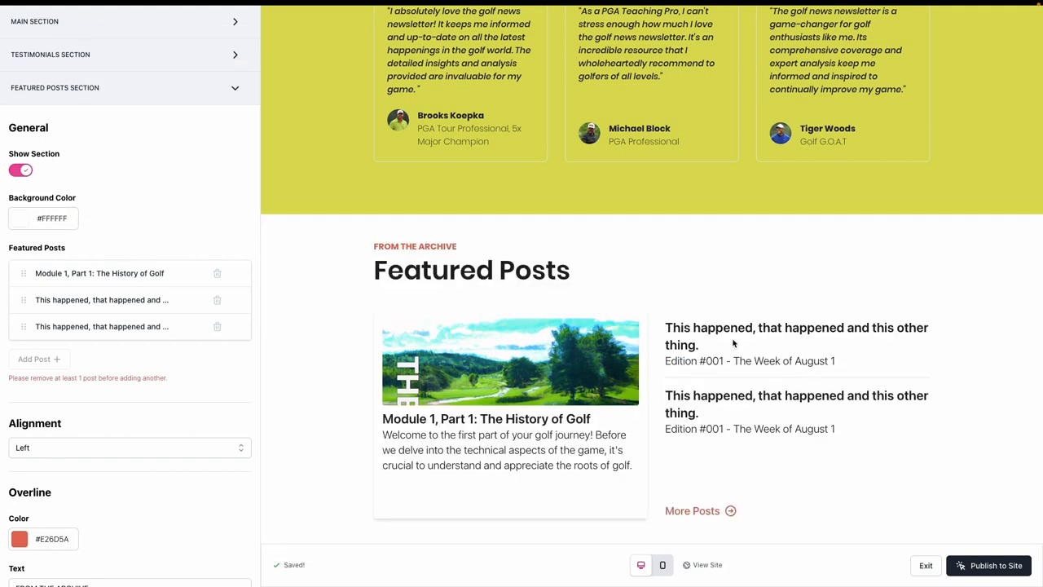
pyautogui.click(996, 564)
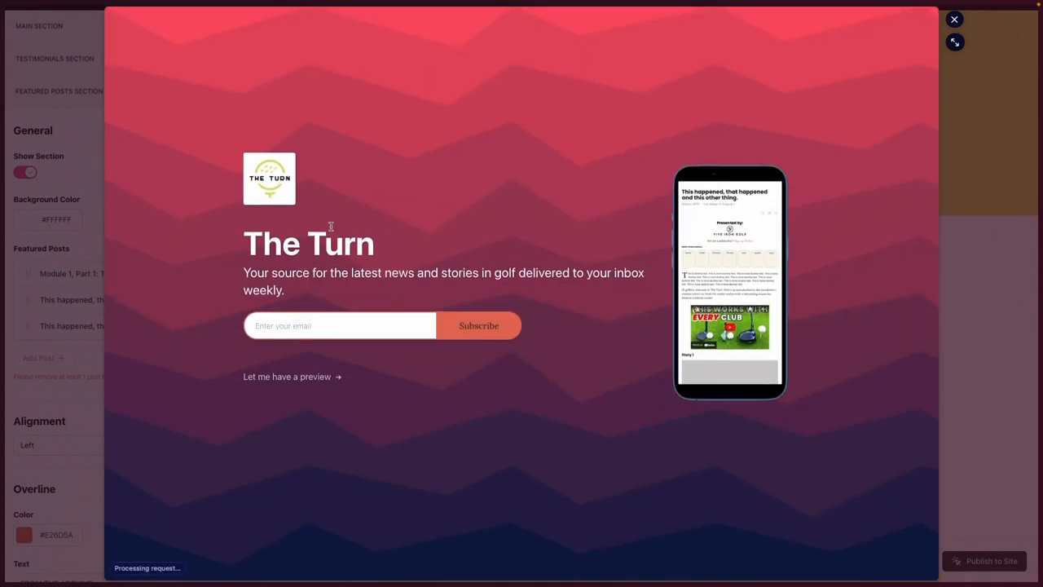
# Scroll the landing page preview through testimonials and featured posts, then back up.
pyautogui.scroll(-3)
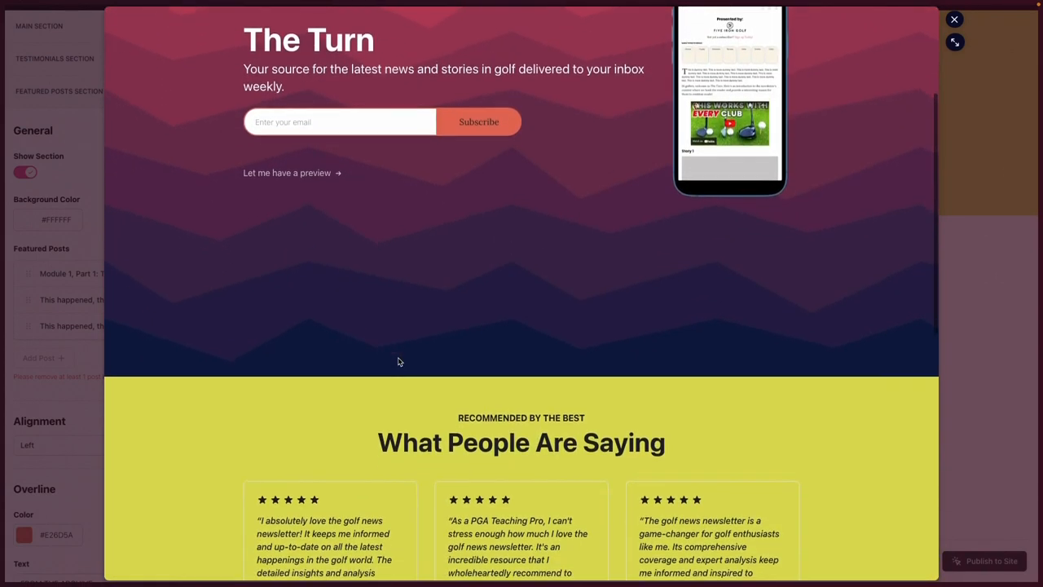
pyautogui.scroll(-3)
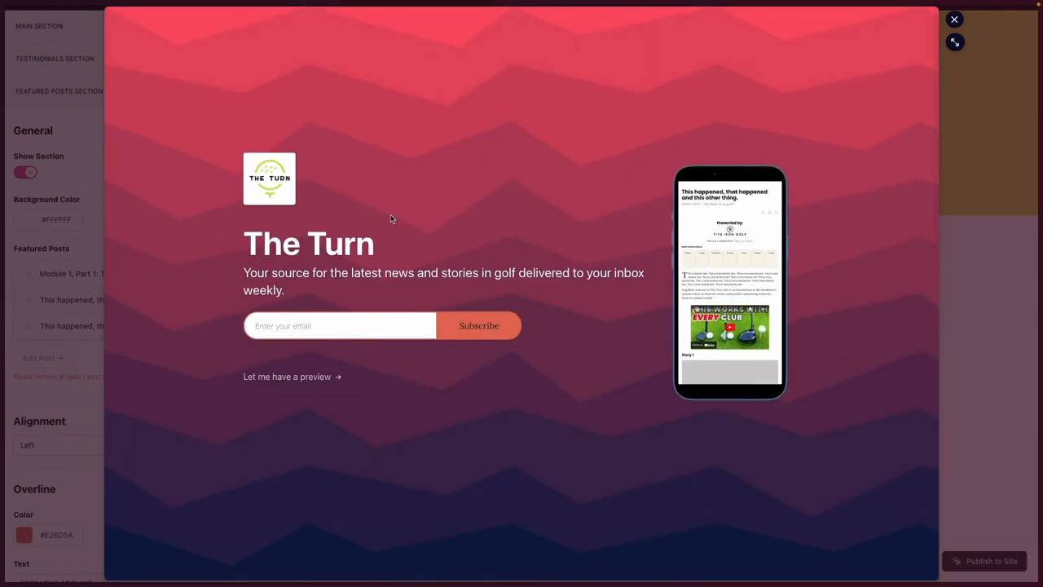
pyautogui.moveTo(247, 82)
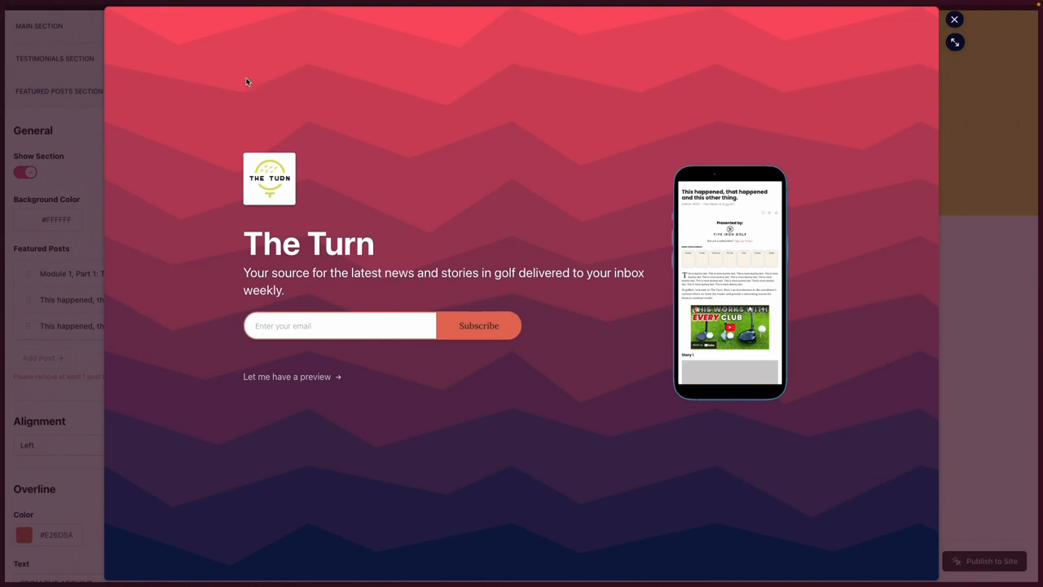
pyautogui.moveTo(456, 68)
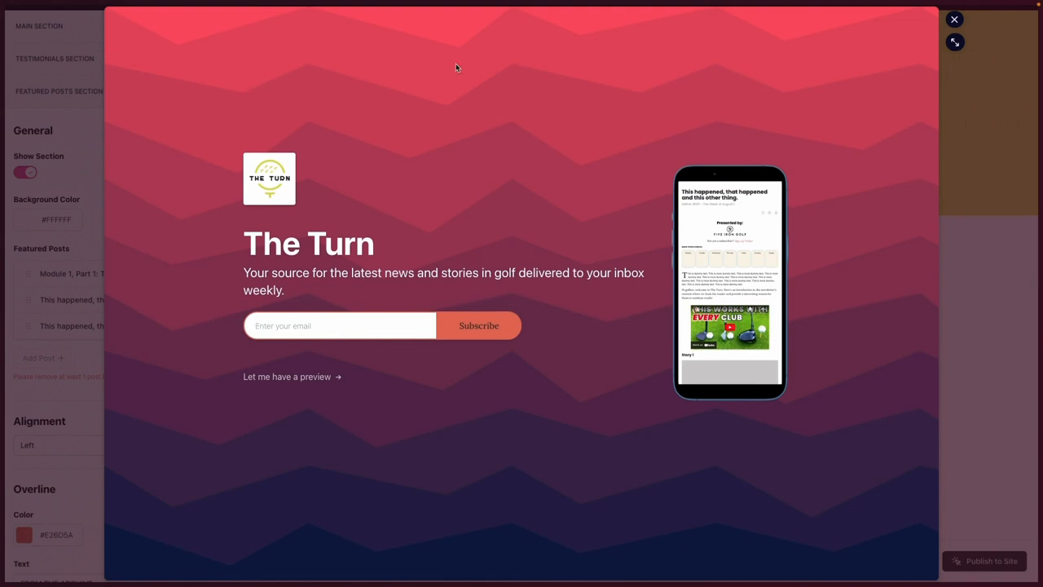
pyautogui.moveTo(192, 89)
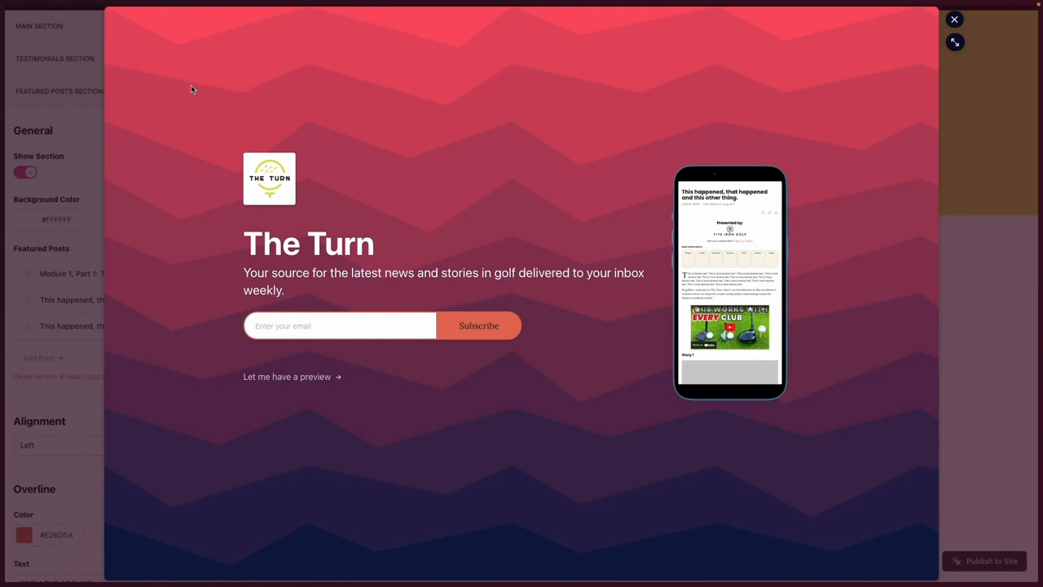
pyautogui.scroll(-3)
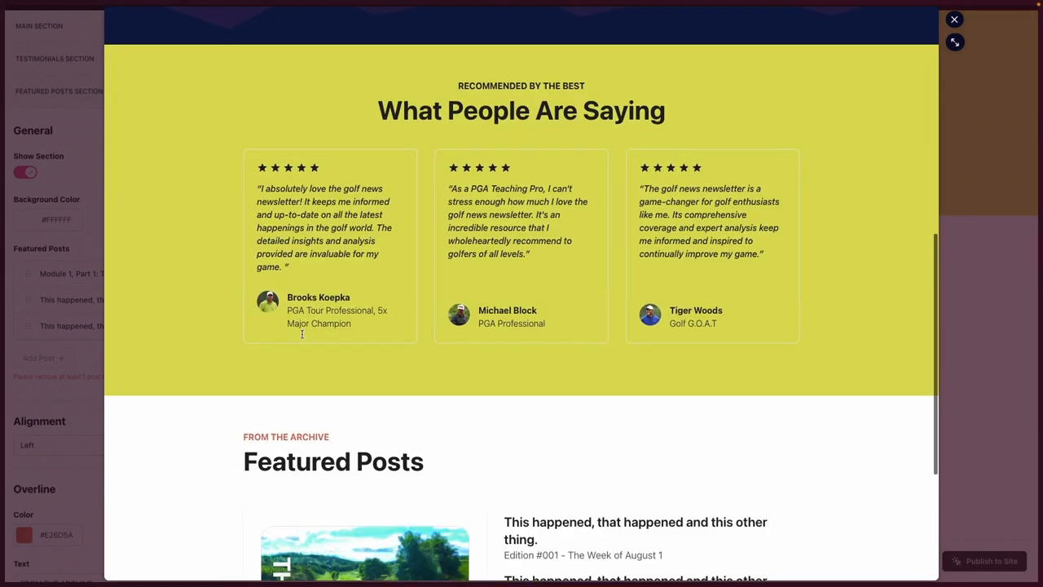
pyautogui.scroll(3)
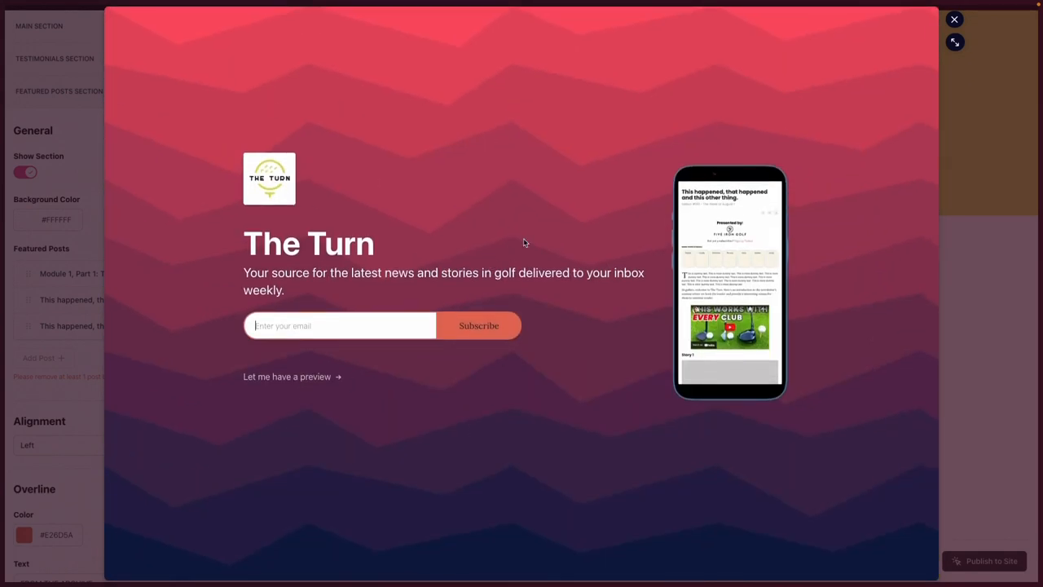
pyautogui.moveTo(537, 167)
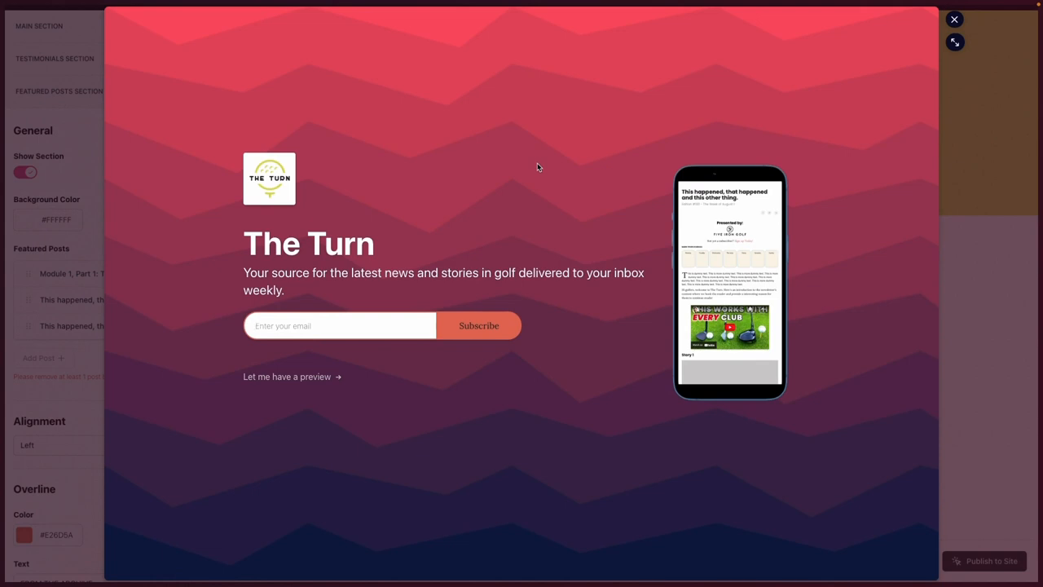
pyautogui.moveTo(814, 5)
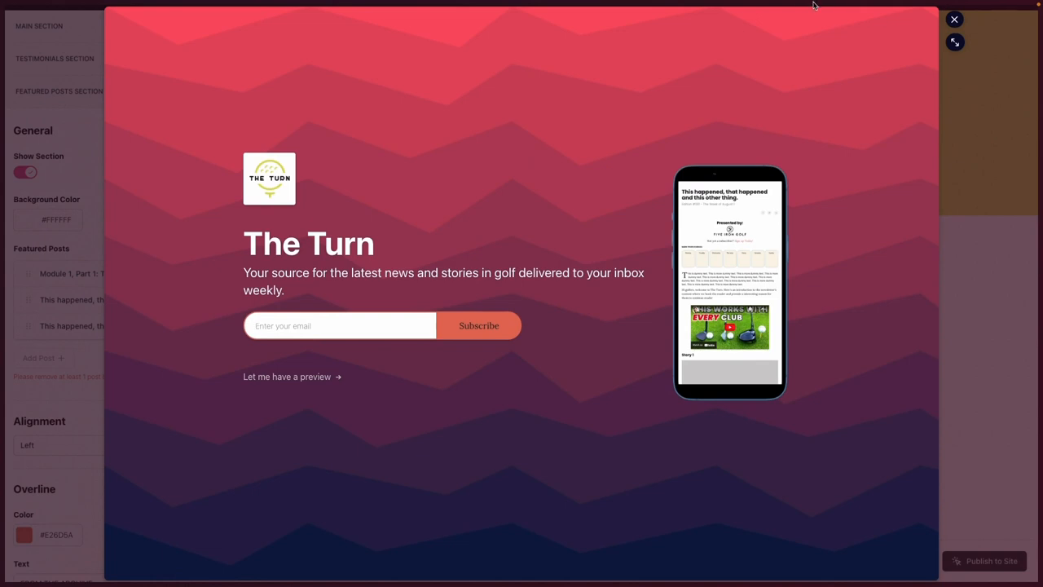
pyautogui.moveTo(810, 60)
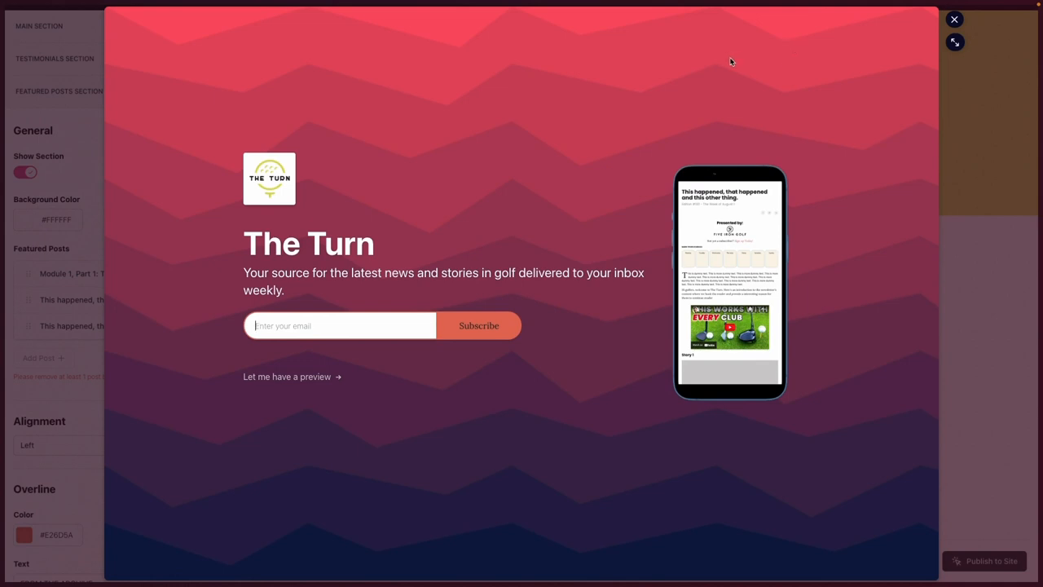
pyautogui.moveTo(777, 4)
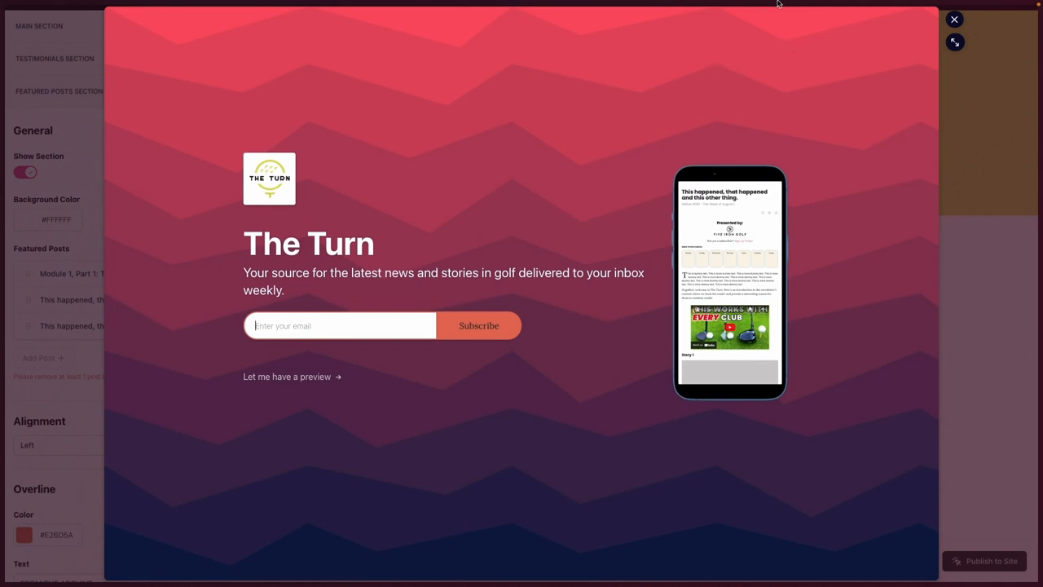